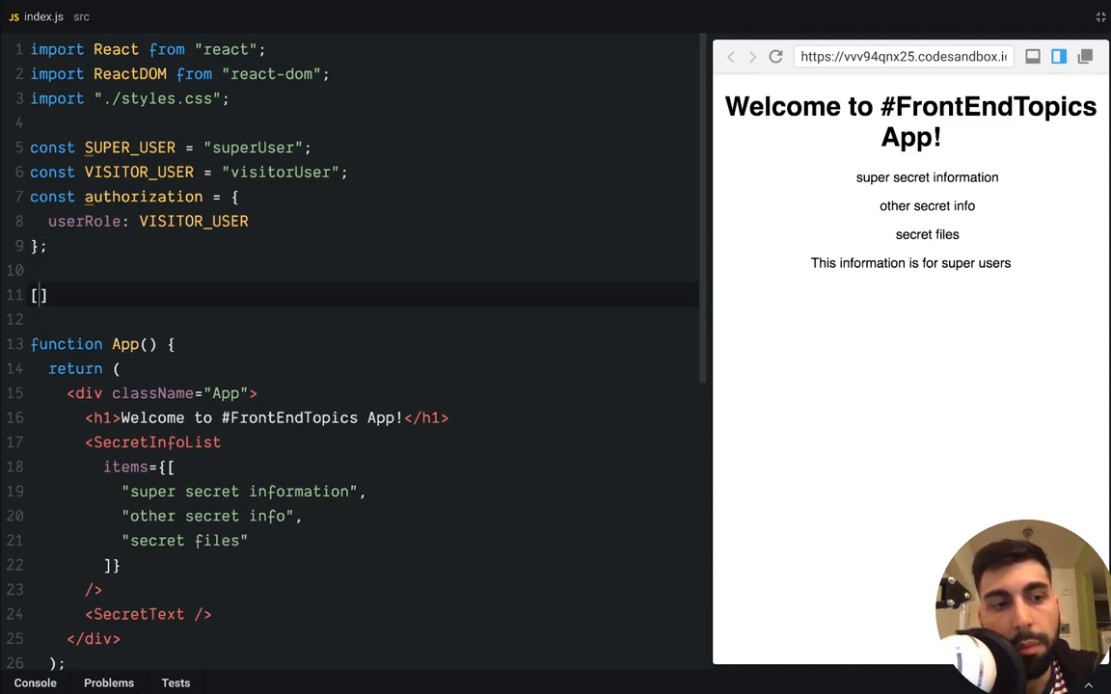
- Write ['banana', 'apple', 'orange'].map(fruit => `${fruit}`) as a map example in index.js
text(')
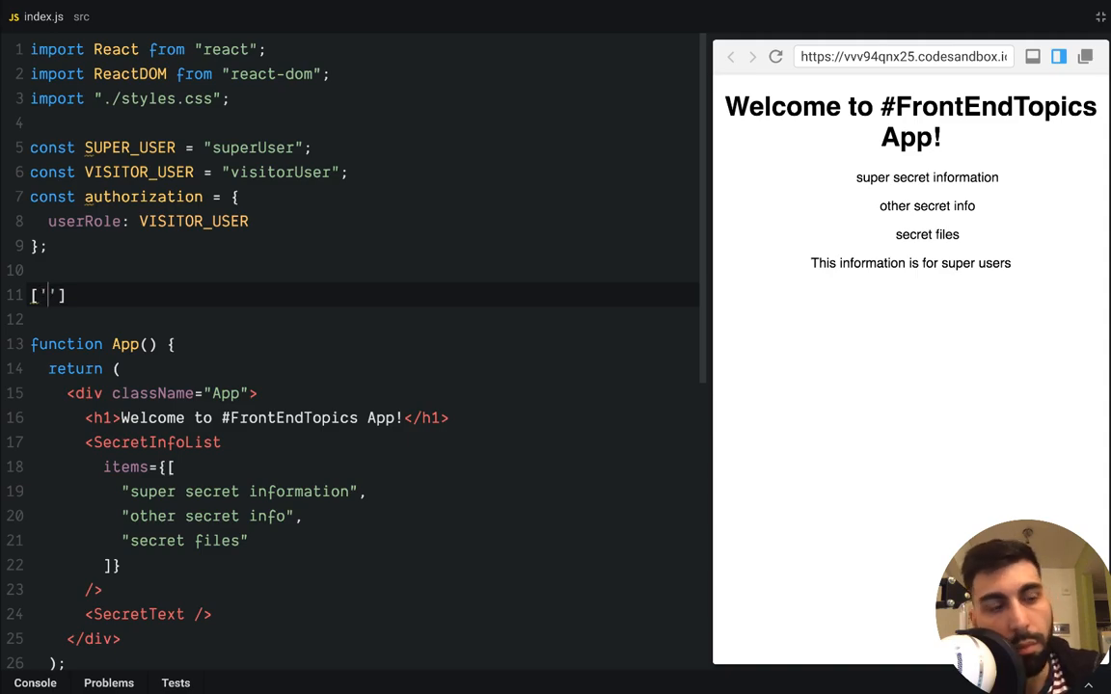
text(banana)
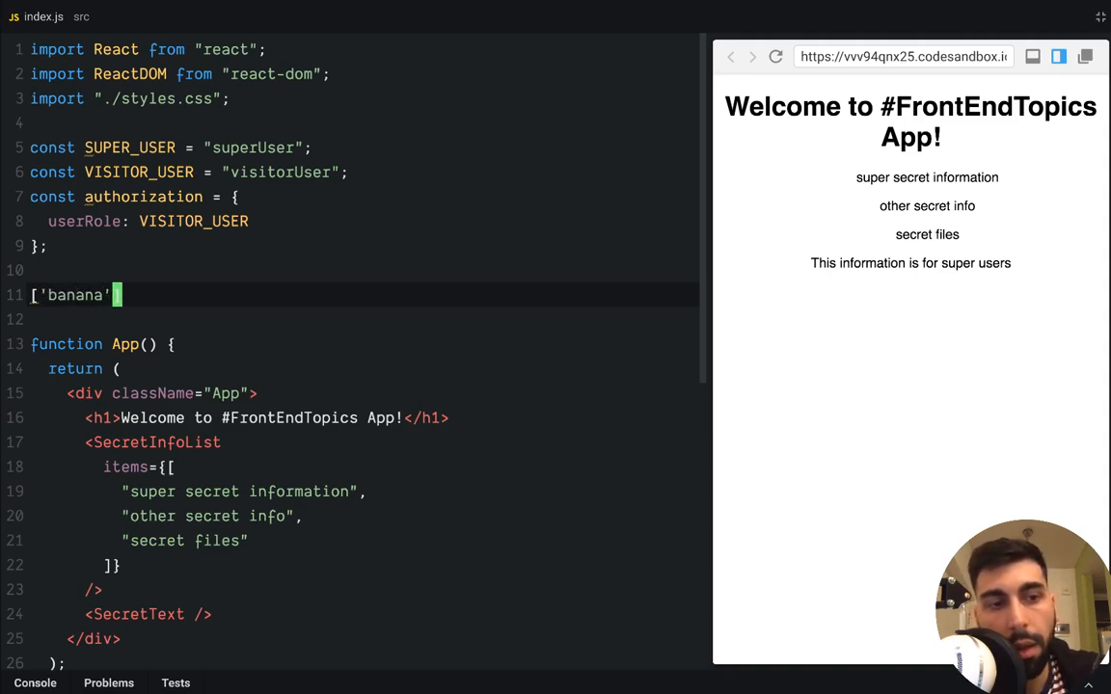
text(, 'apple', 'orange')
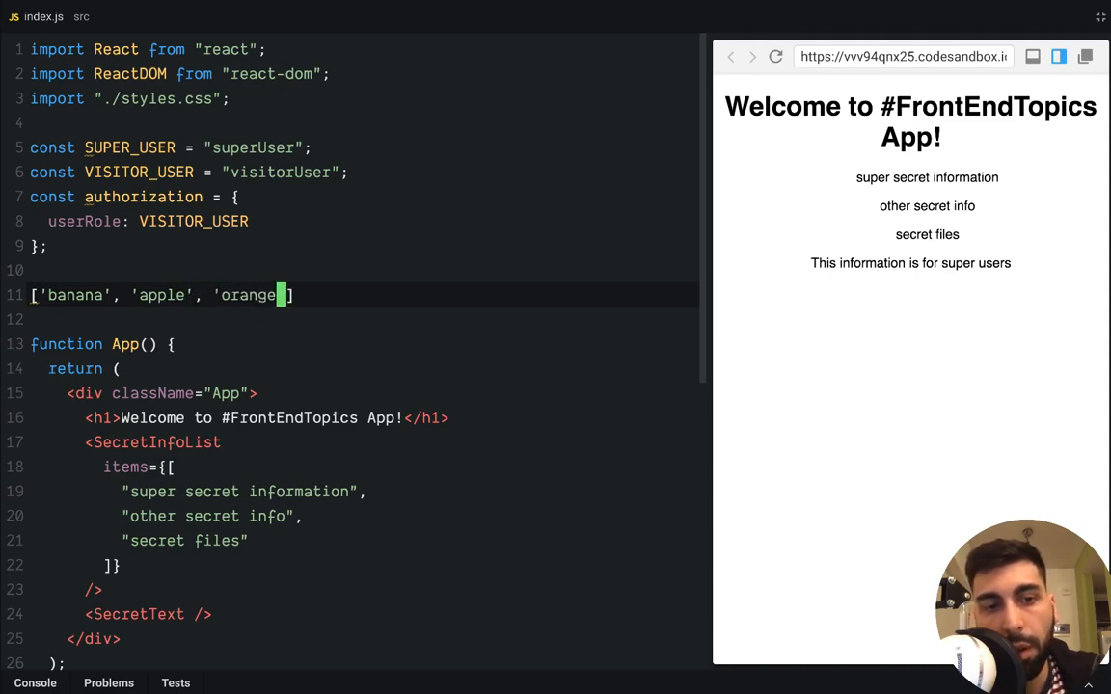
text(.)
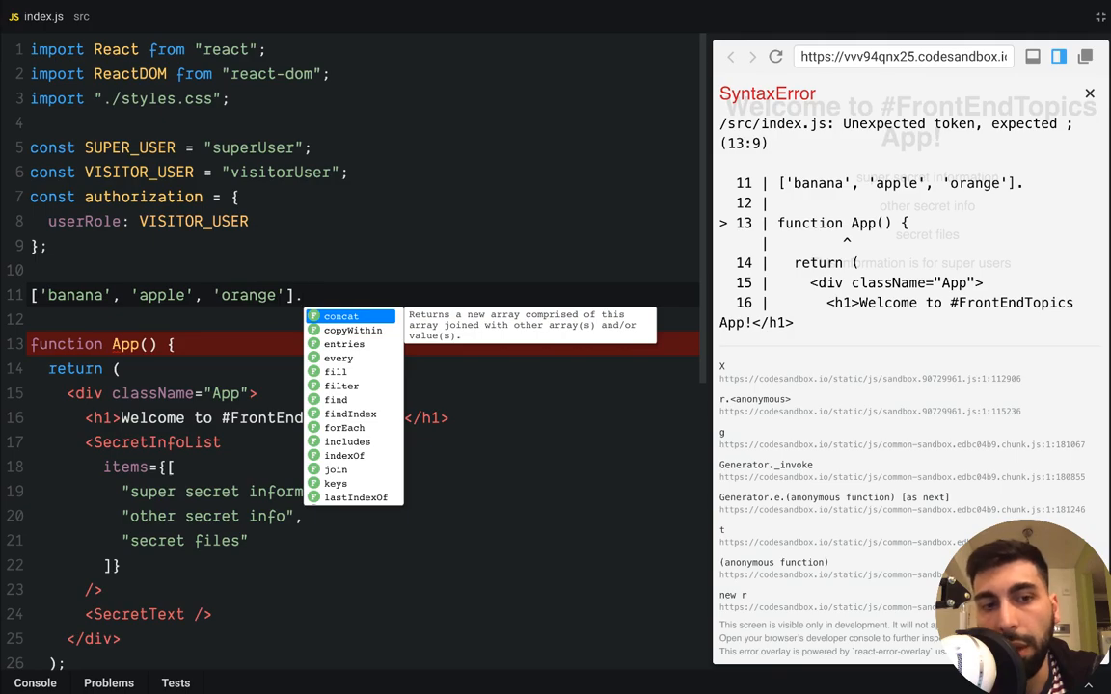
text(map)
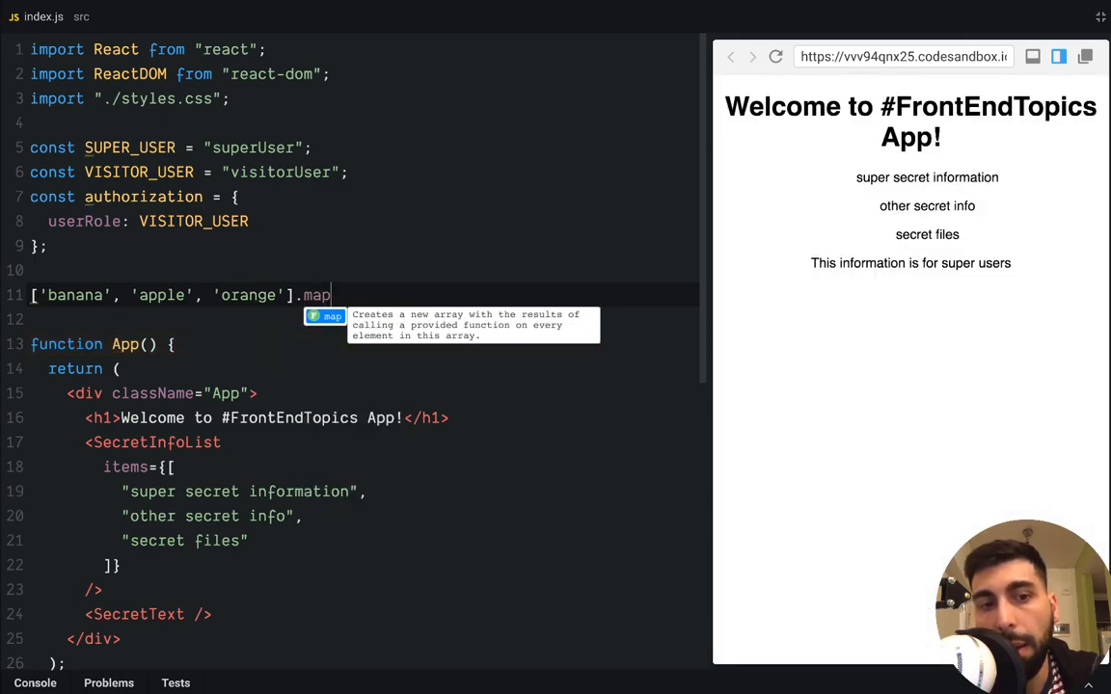
text(())
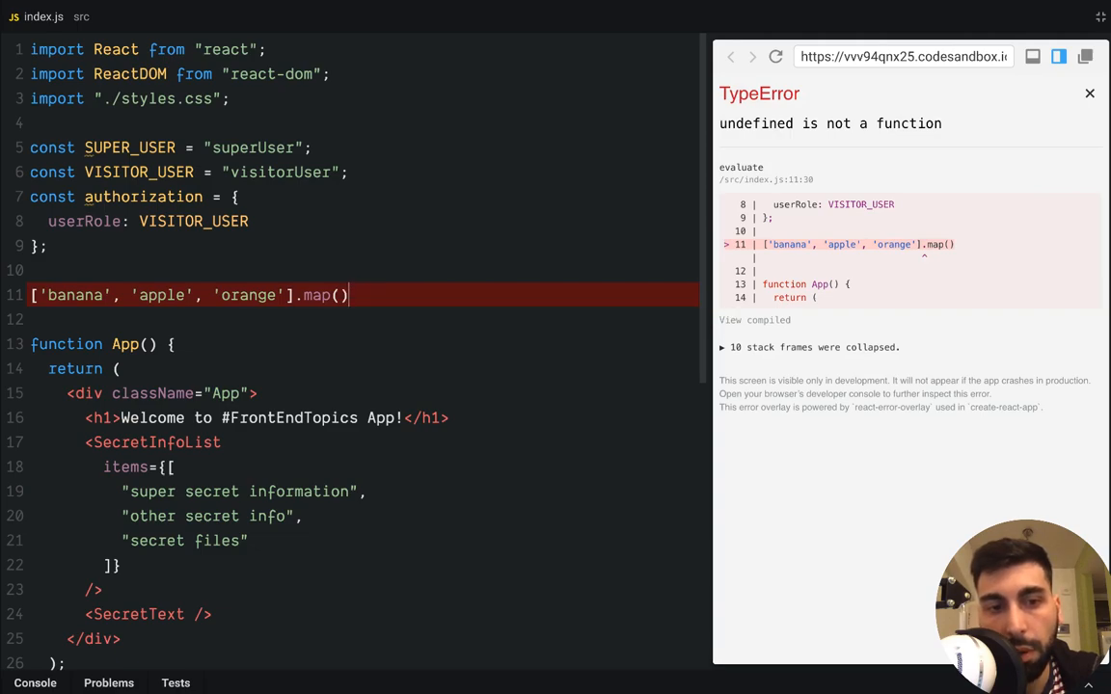
text(f)
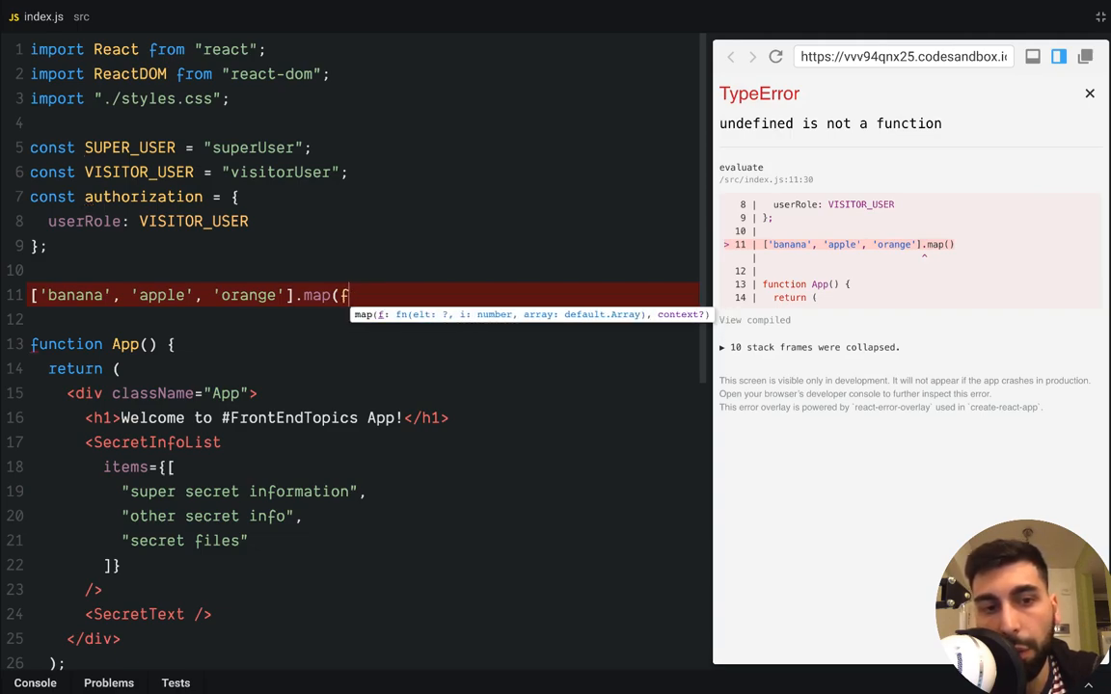
text(ruit => ``);)
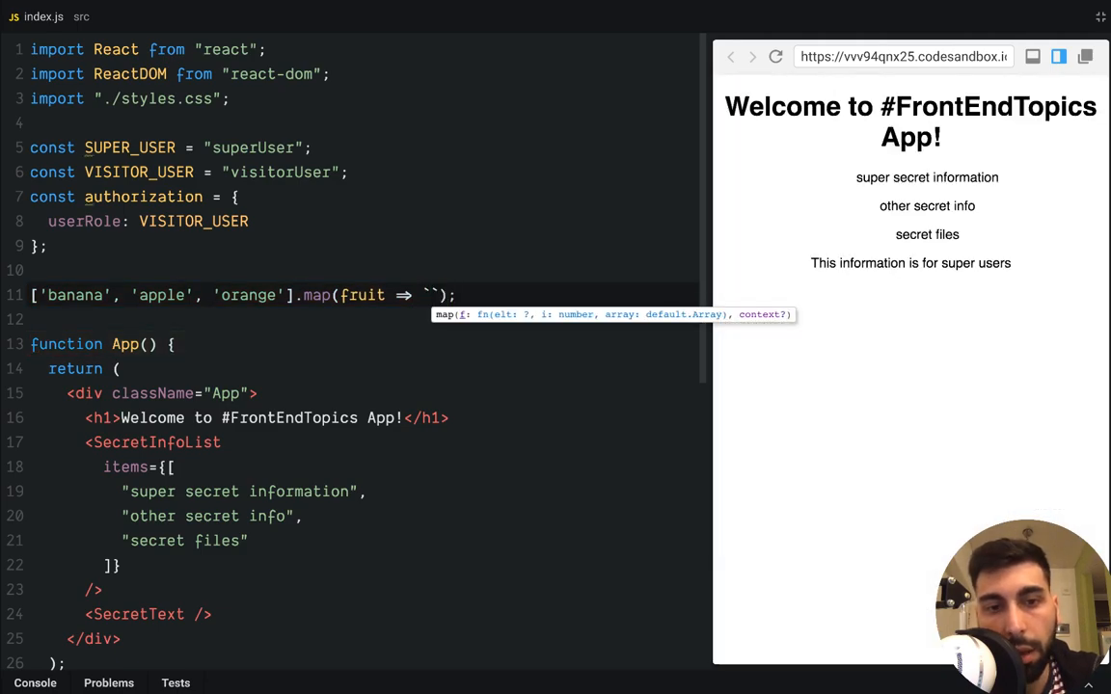
text(${fr)
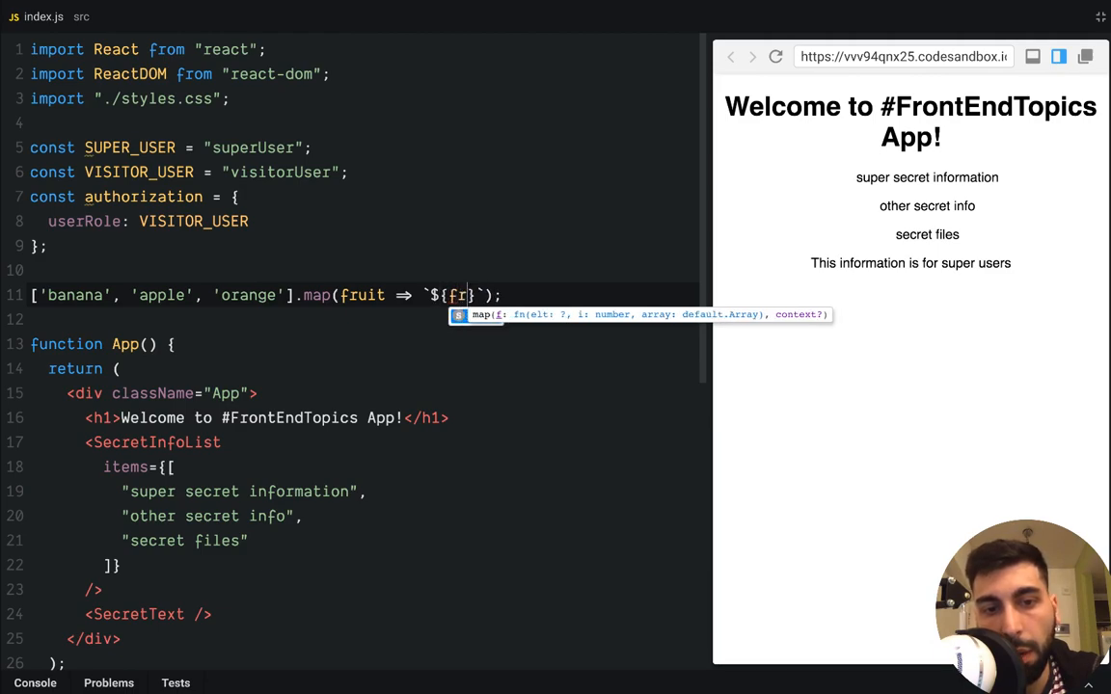
text(uit)
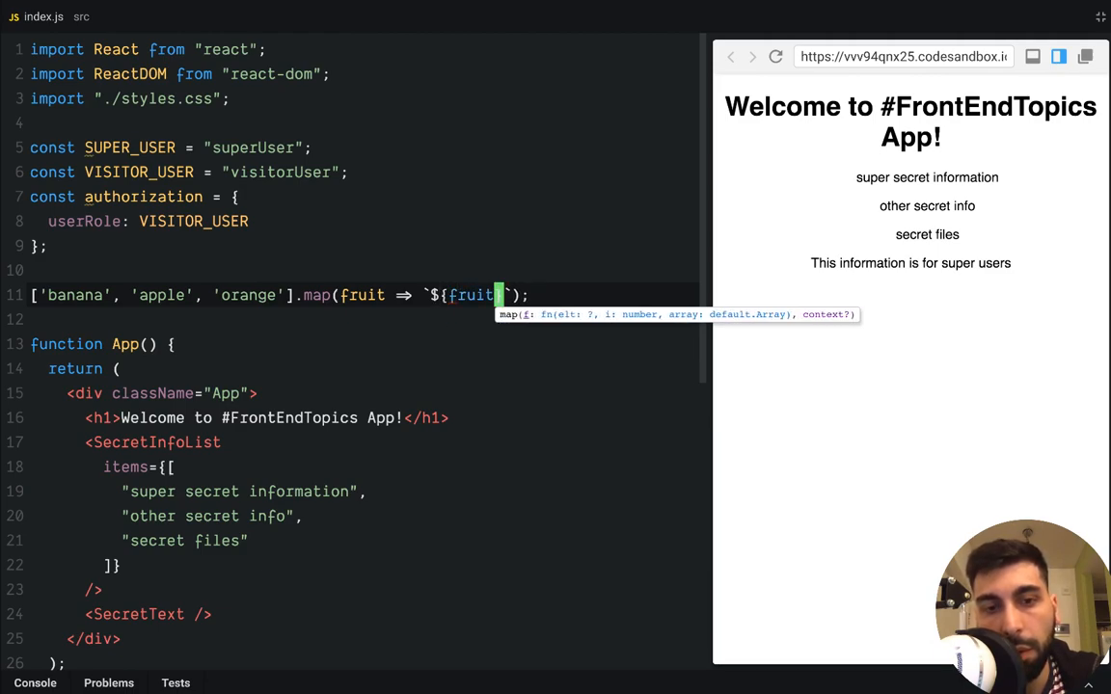
text(}s)
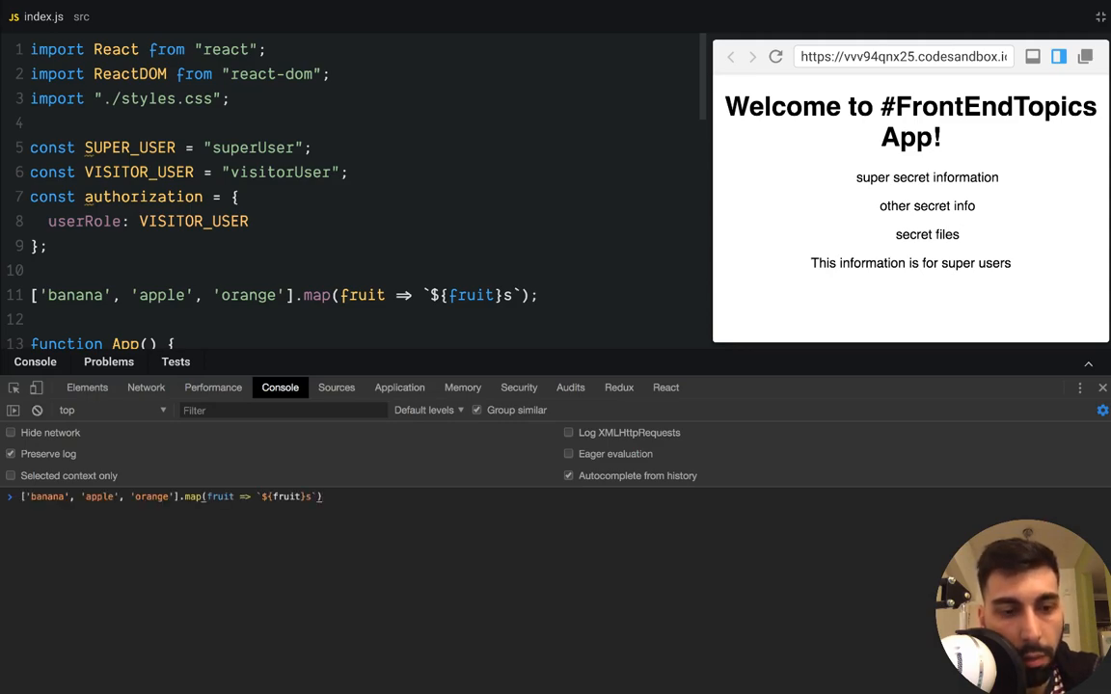
- Evaluate the fruit mapping expression in the browser DevTools console
key(Return)
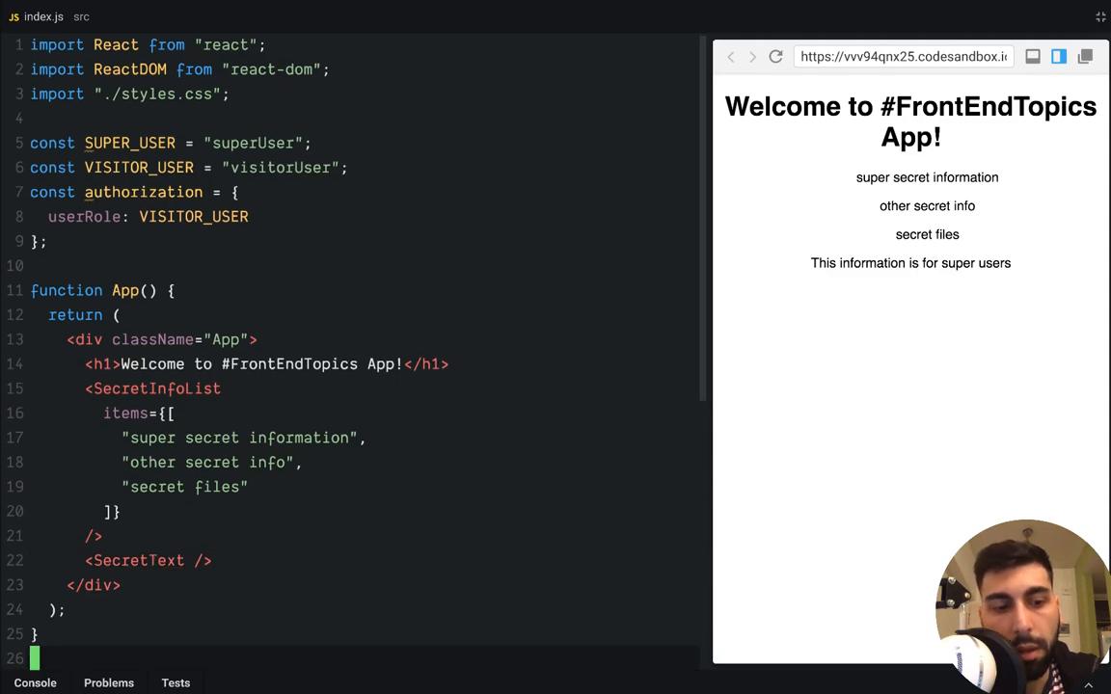
scroll(down, 3)
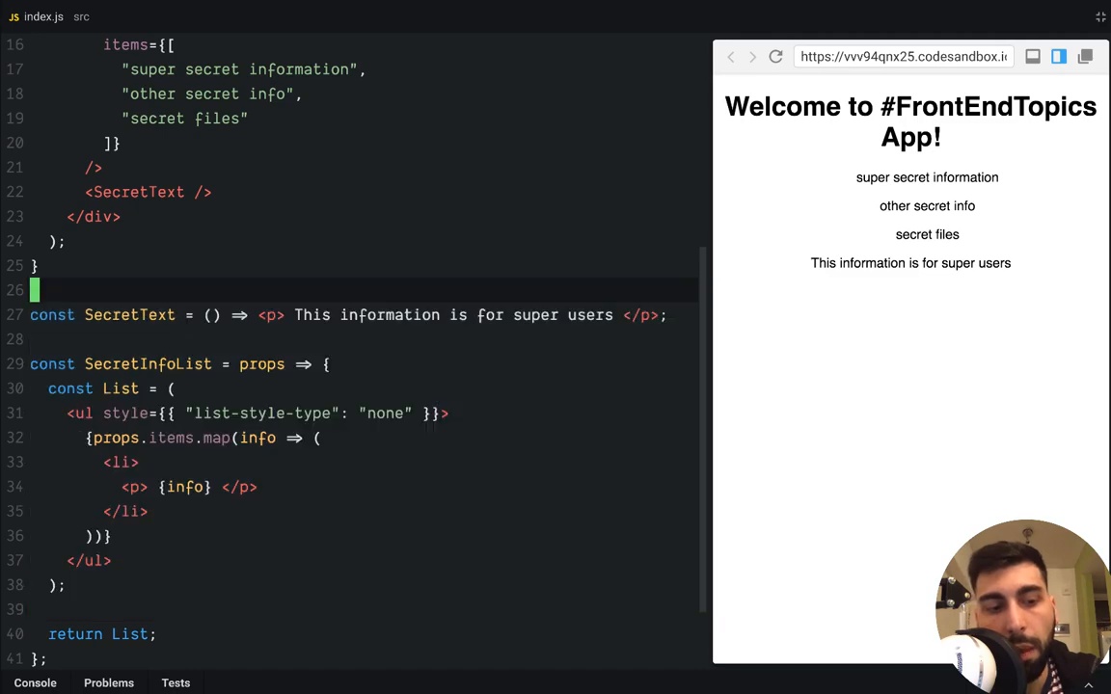
scroll(down, 3)
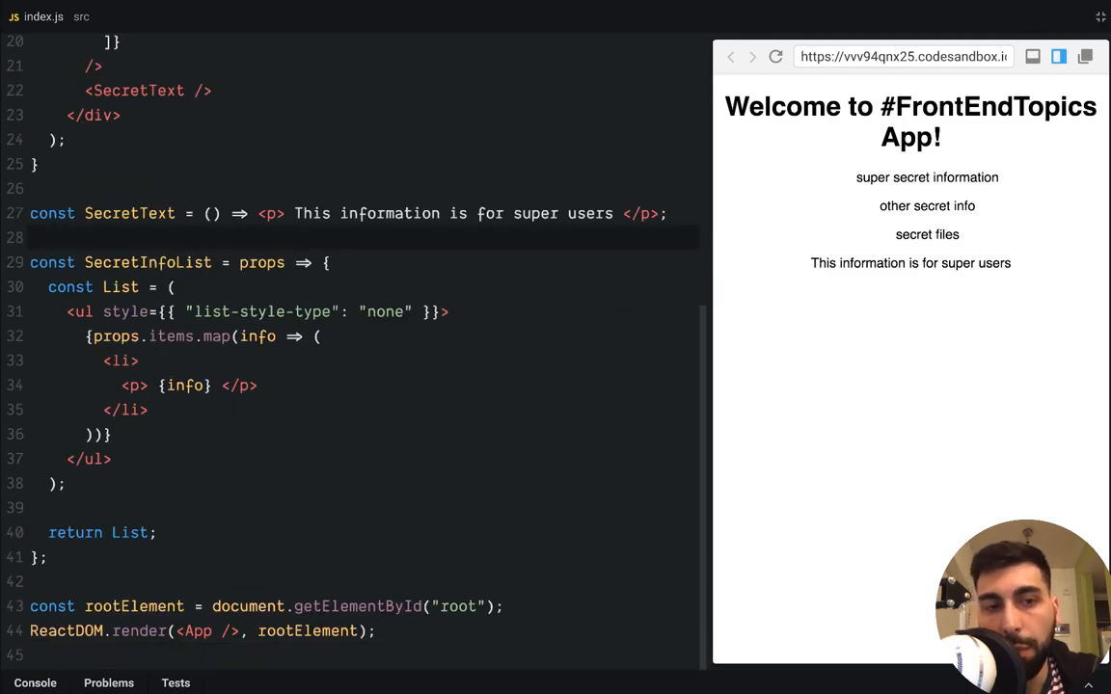
scroll(up, 3)
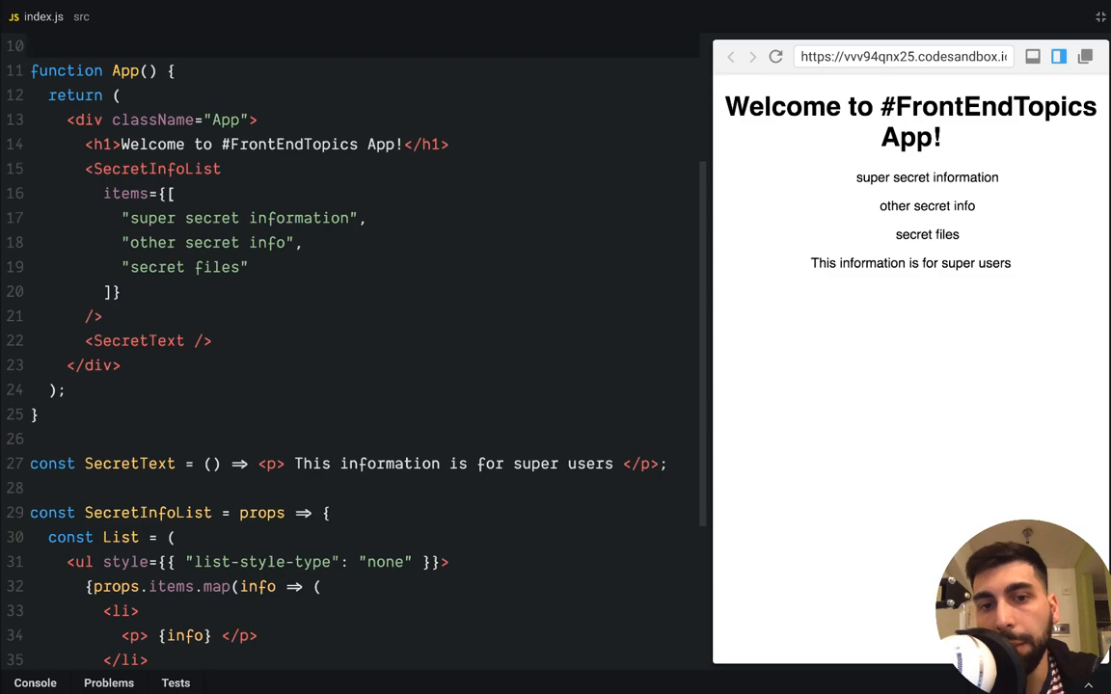
click(35, 46)
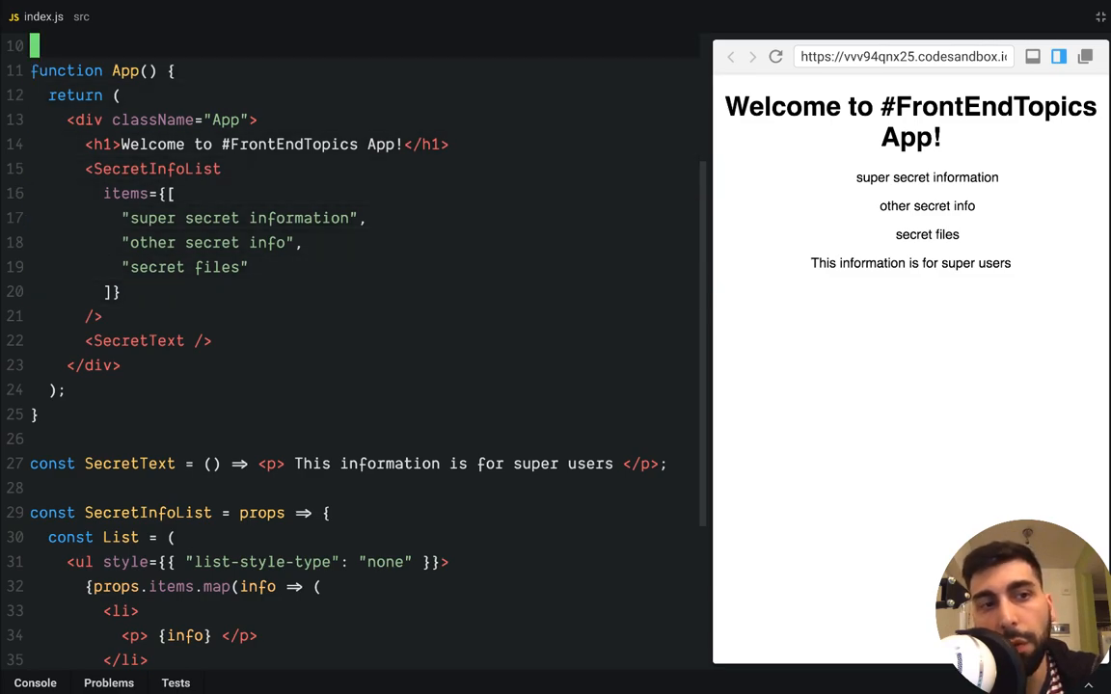
scroll(up, 3)
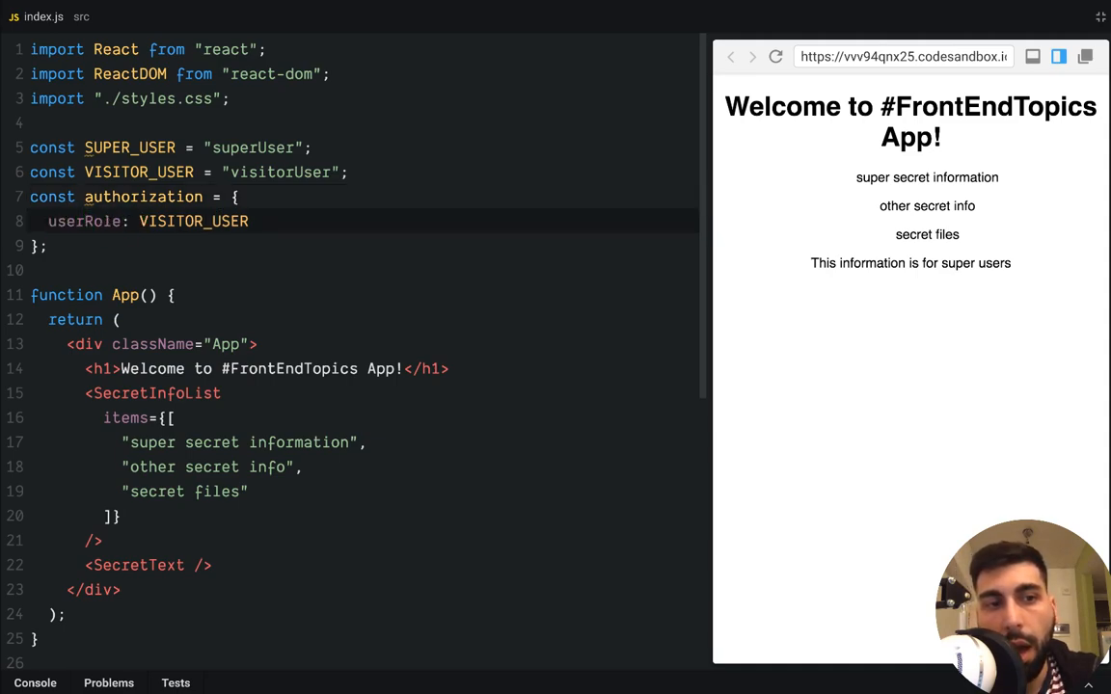
click(108, 219)
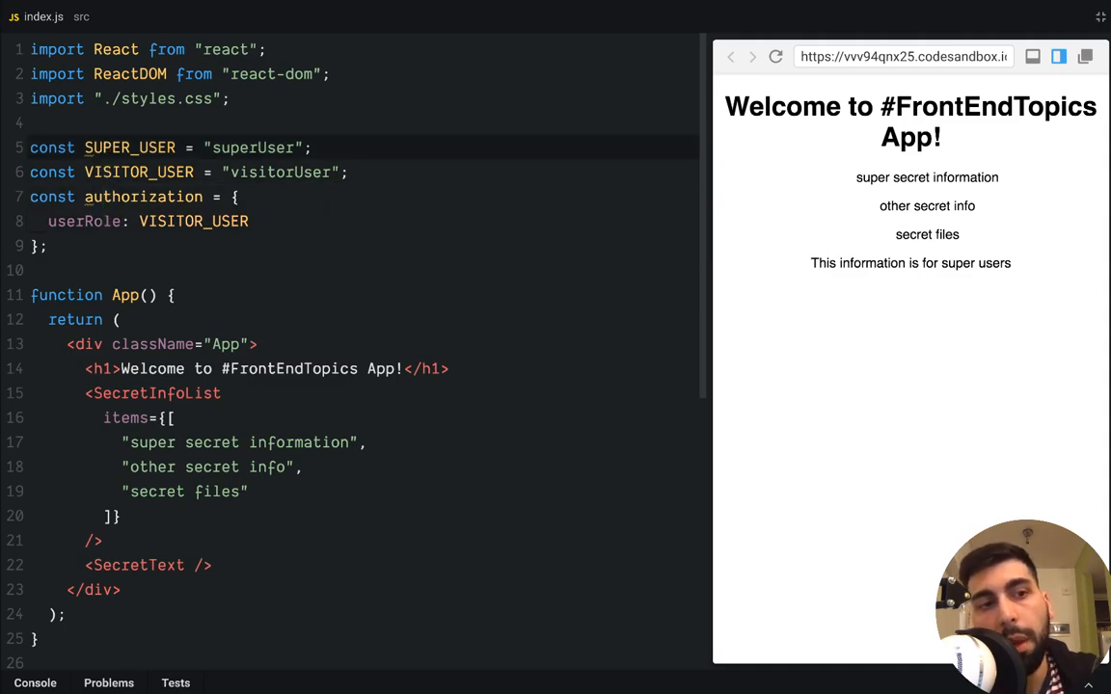
click(110, 147)
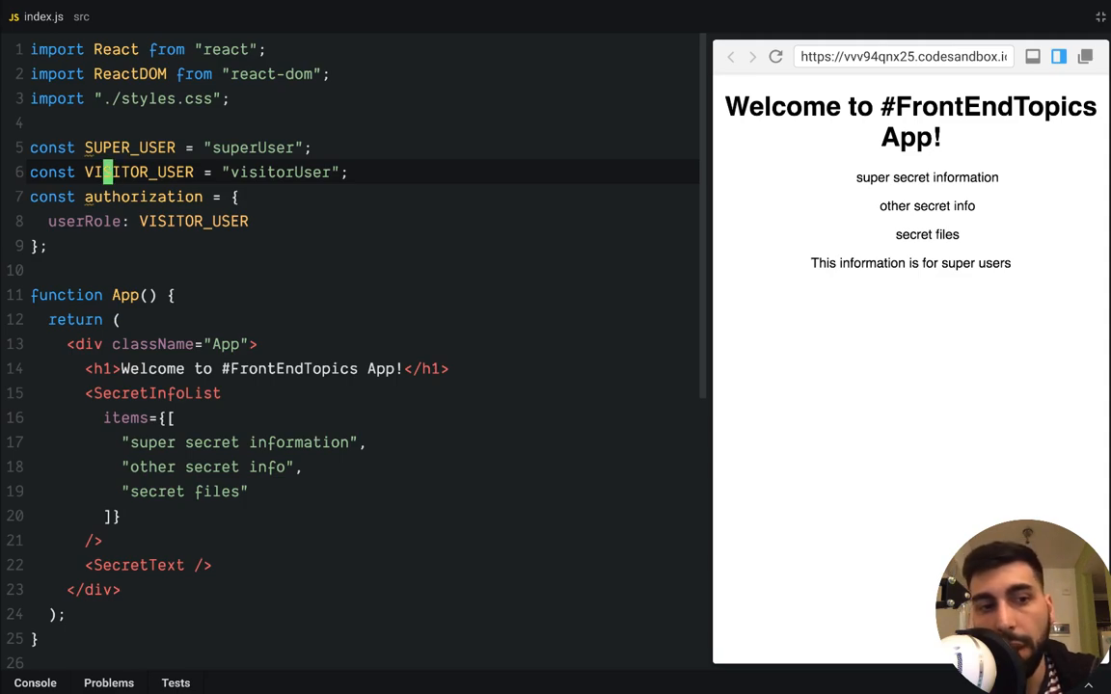
scroll(down, 3)
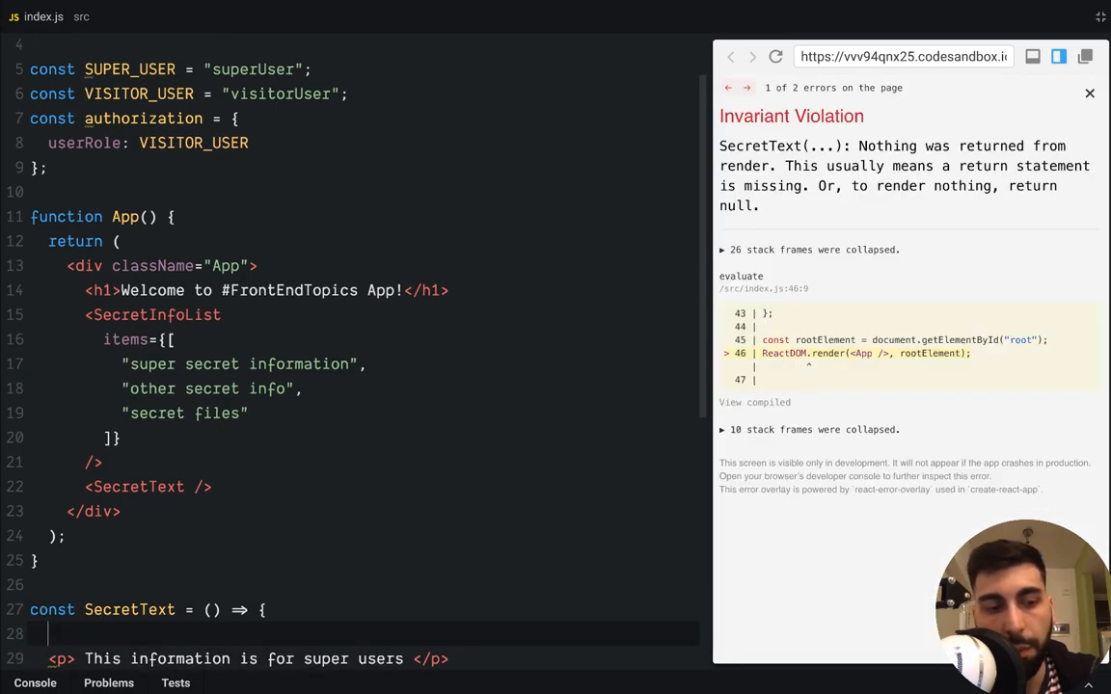
- Add an if (authorization...) block in SecretText guarding the super-user paragraph
text(if(authorization.userRole === SUPER_USER)
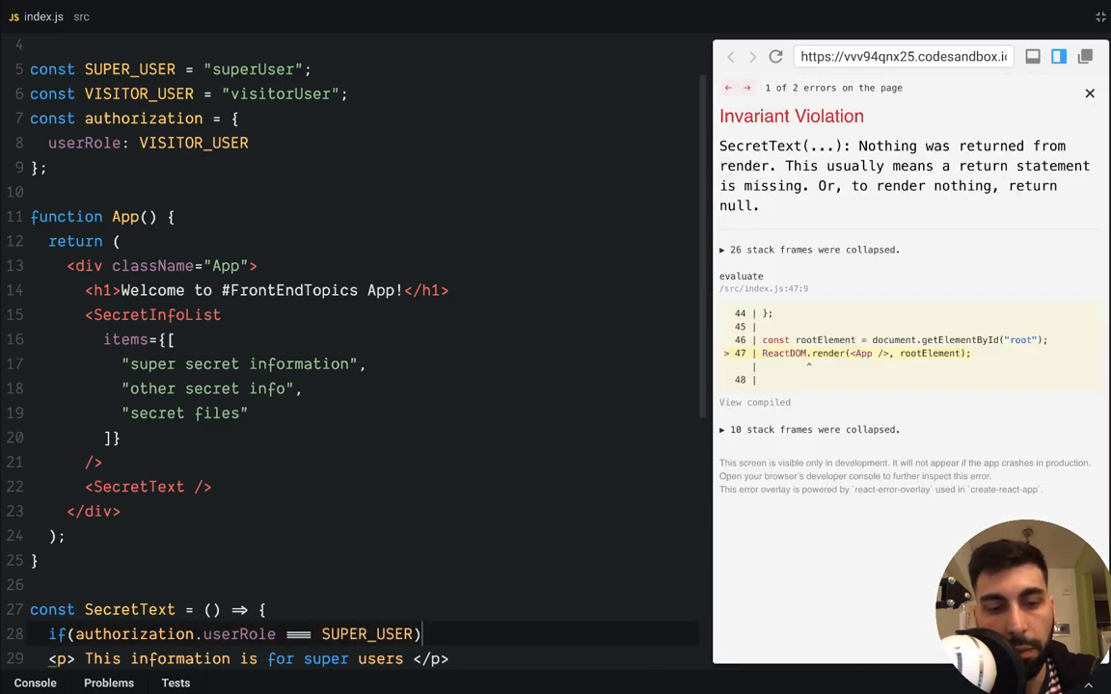
text({)
click(349, 658)
text(return )
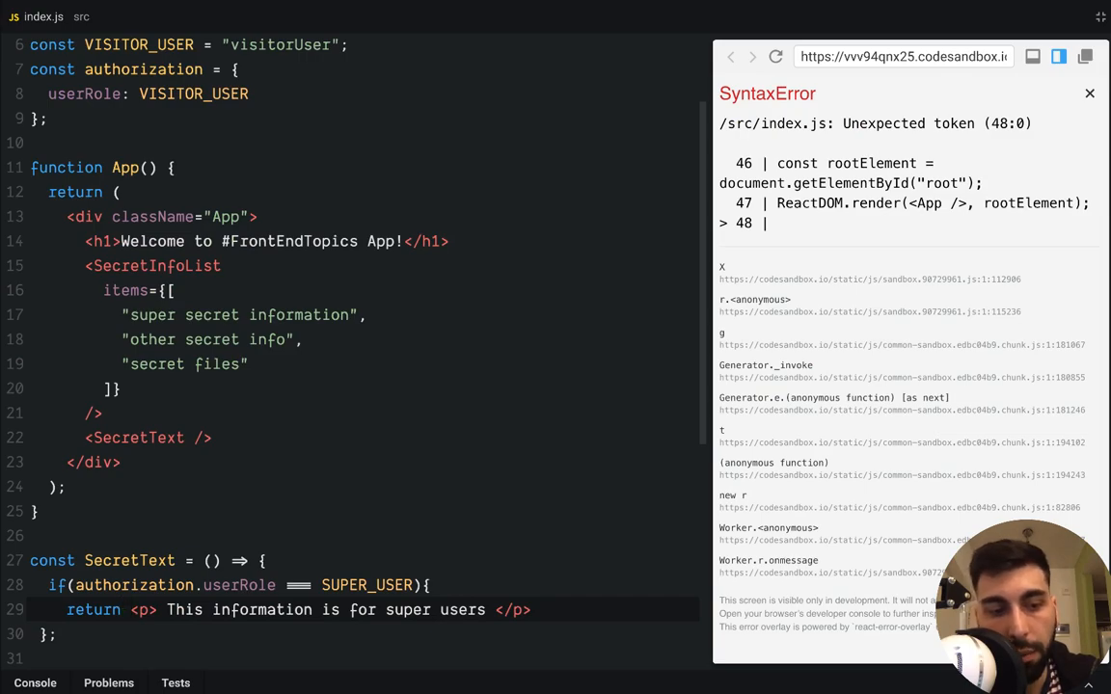
key(Enter)
text(})
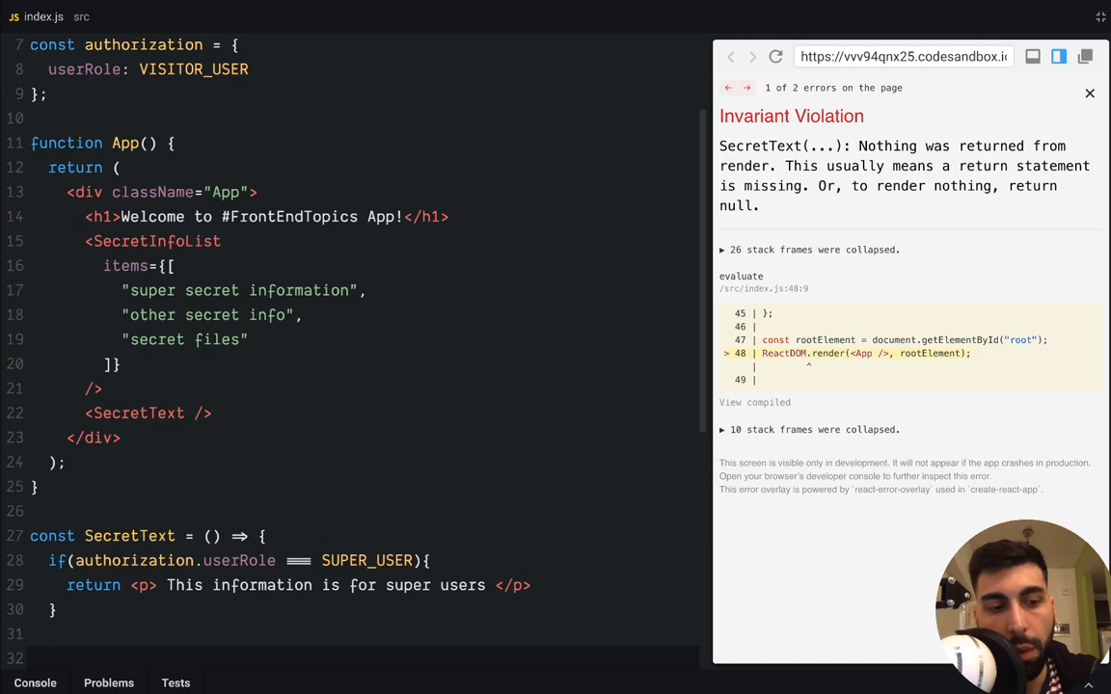
- Return the fallback <p>Oops! you don't have access to the private info</p> and reload the preview
text(return <)
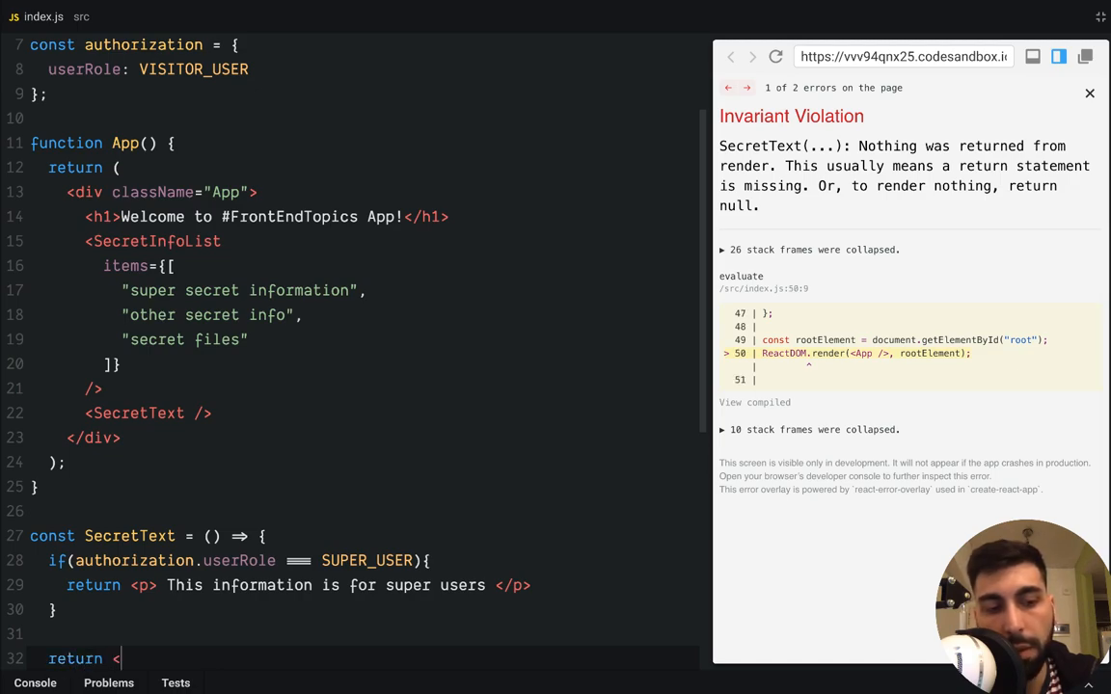
text(p> Op)
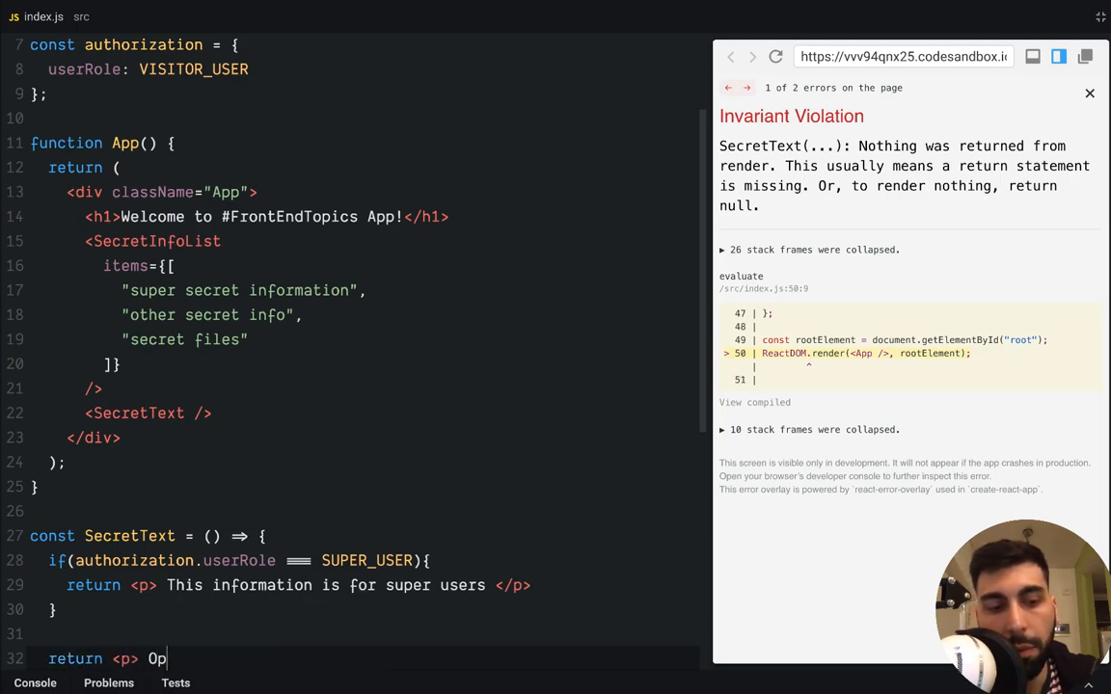
text(ops! you)
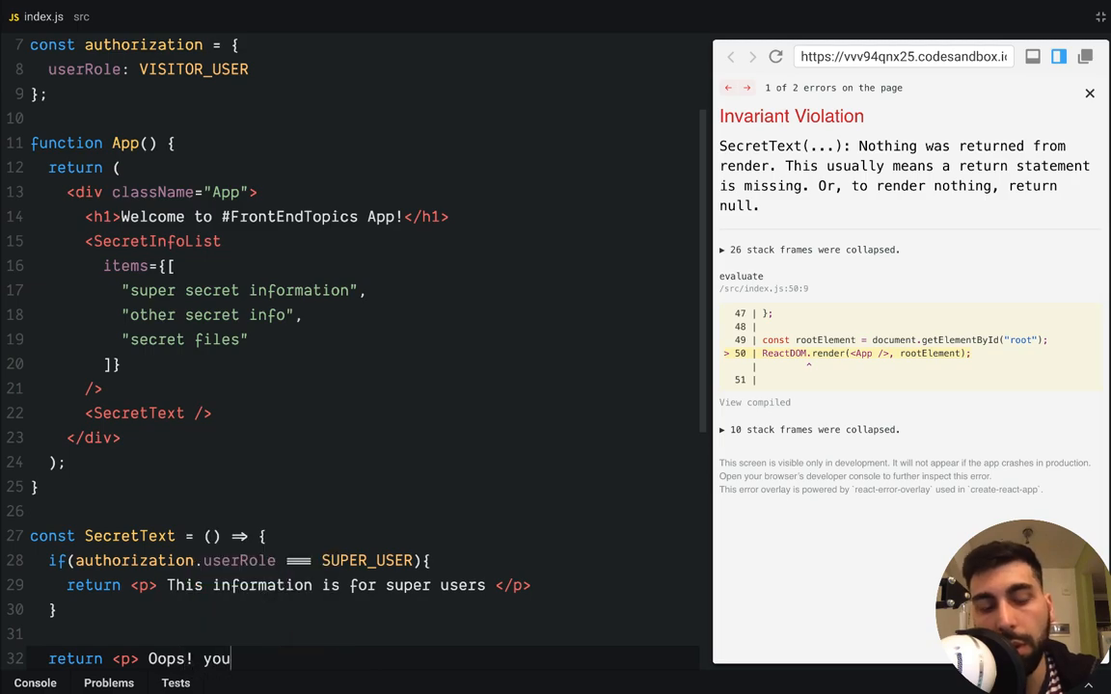
text(don't have)
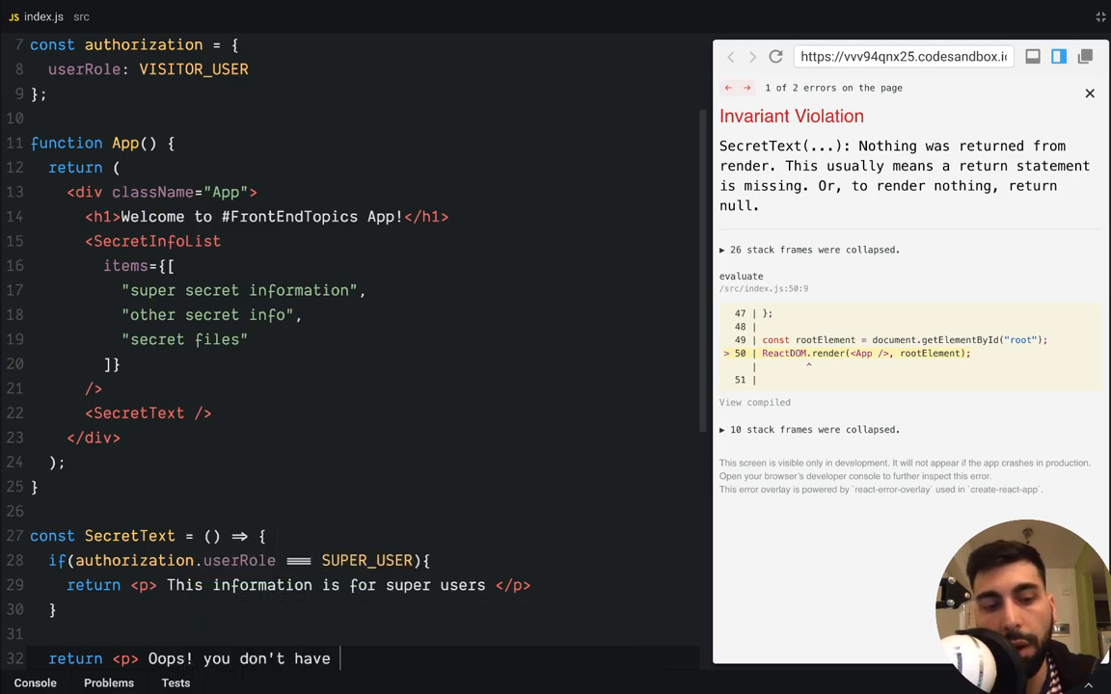
text(access to the)
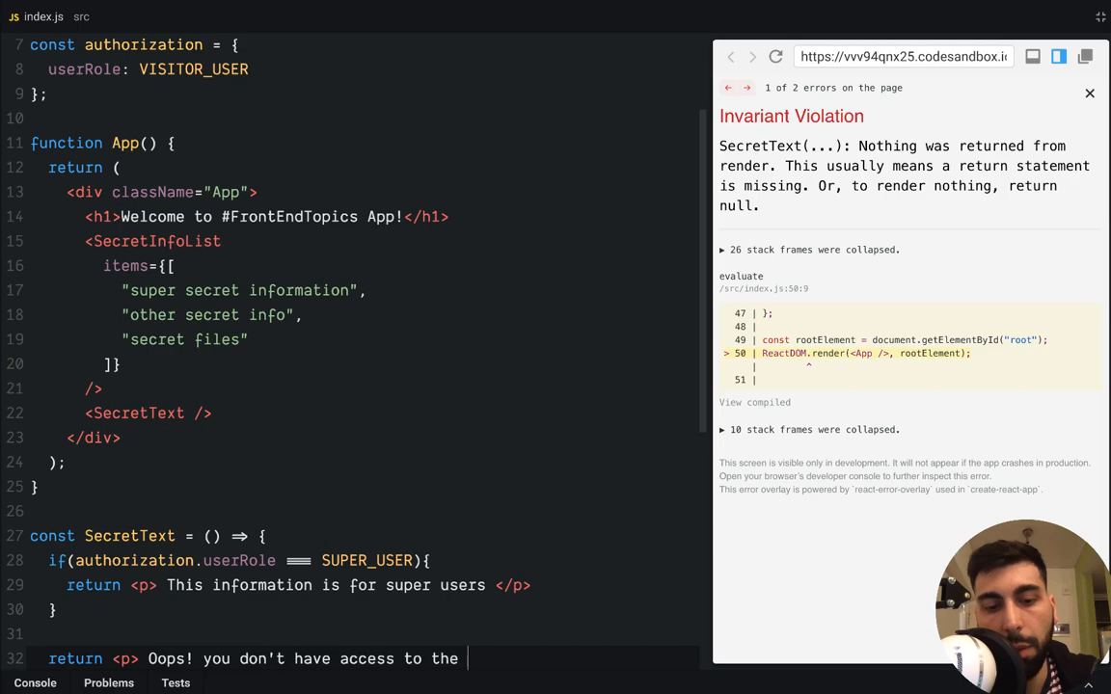
text(private info <)
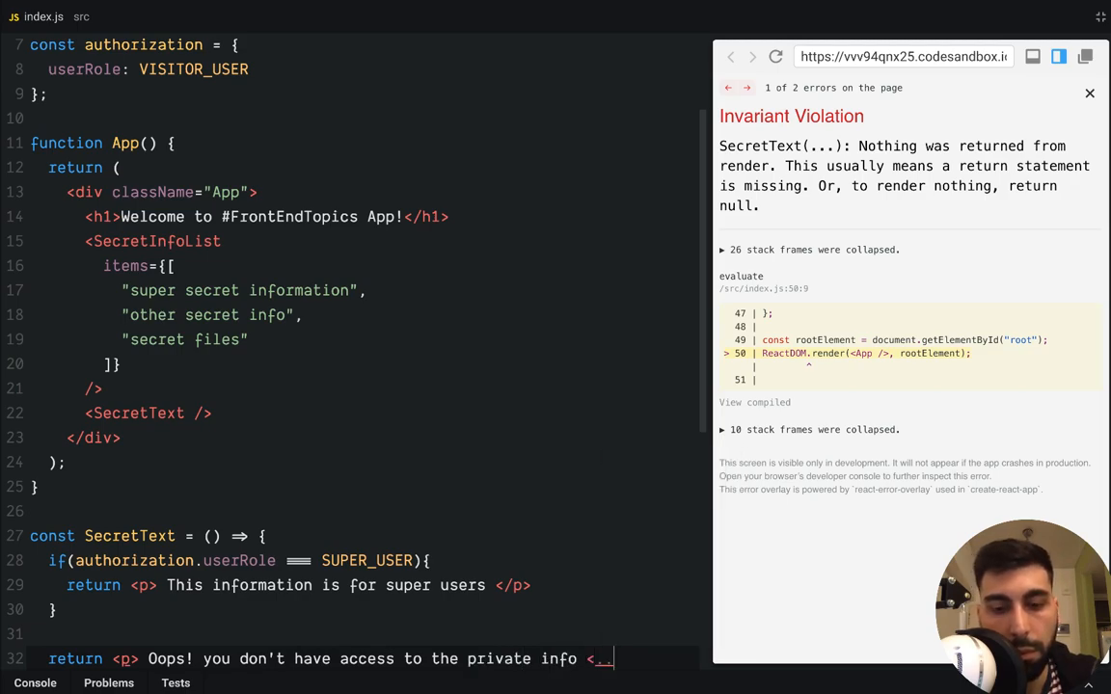
text(/p>)
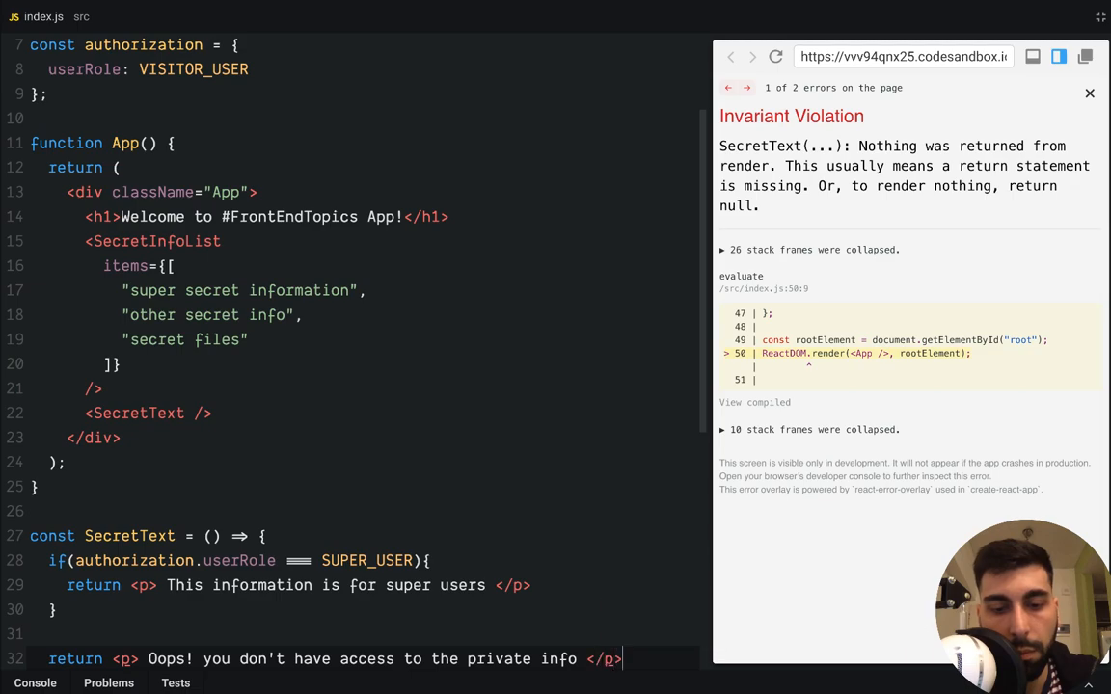
click(1089, 92)
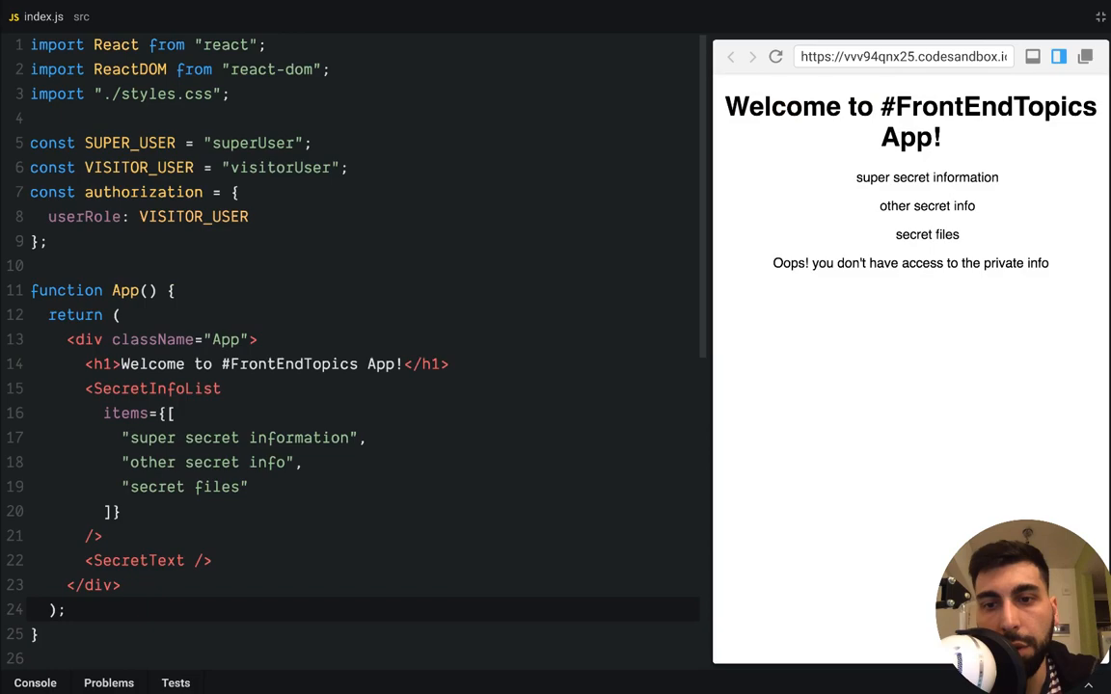
- Wrap SecretInfoList's List return in if (authorization.userRole === SUPER_USER) with the Oops fallback
double_click(911, 263)
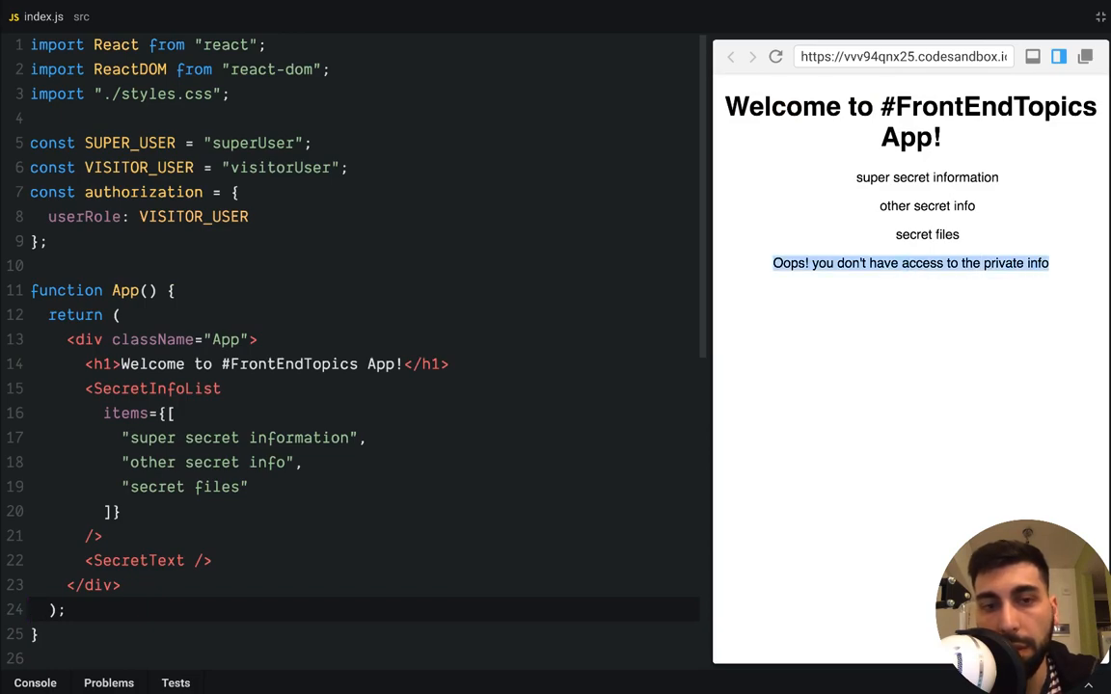
click(181, 216)
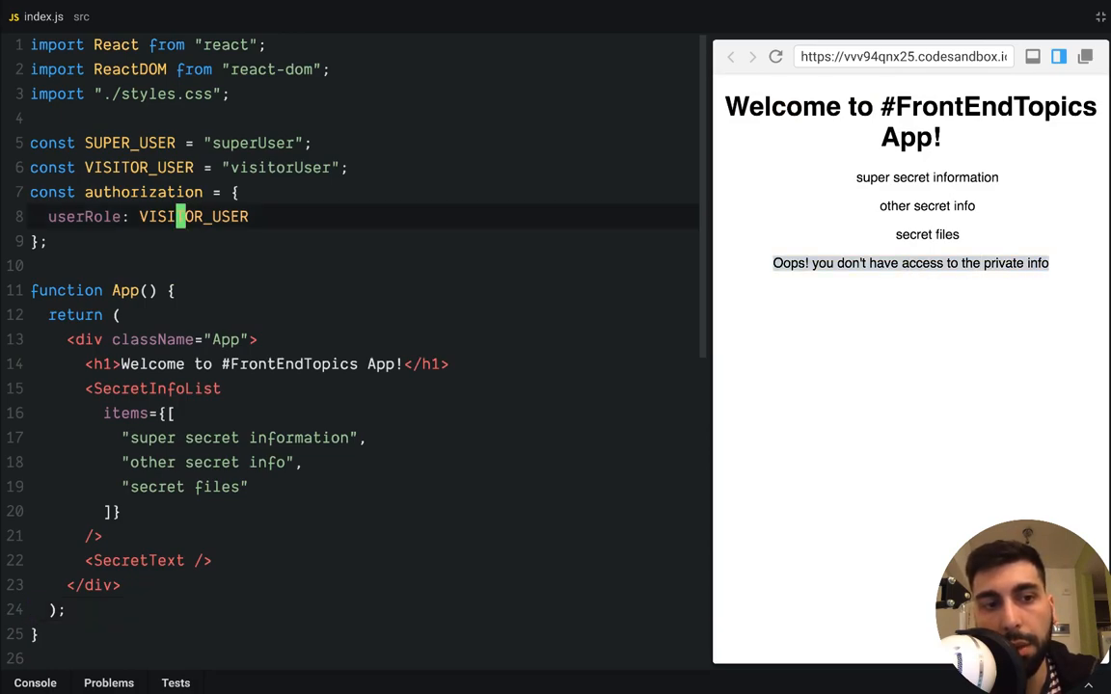
scroll(down, 3)
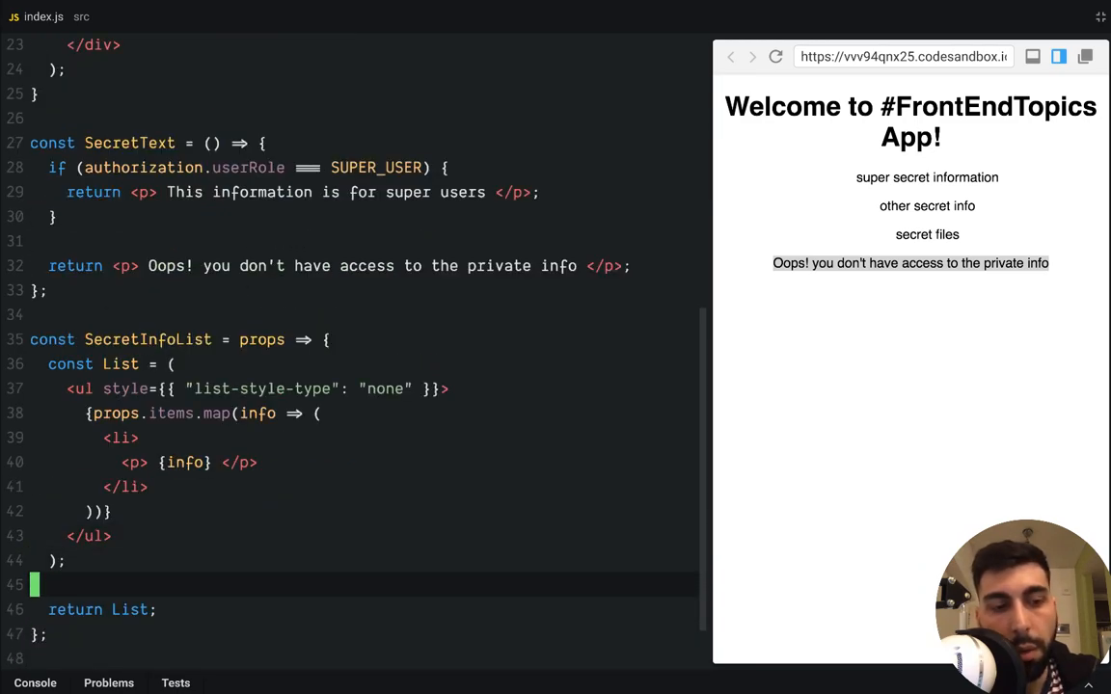
key(enter)
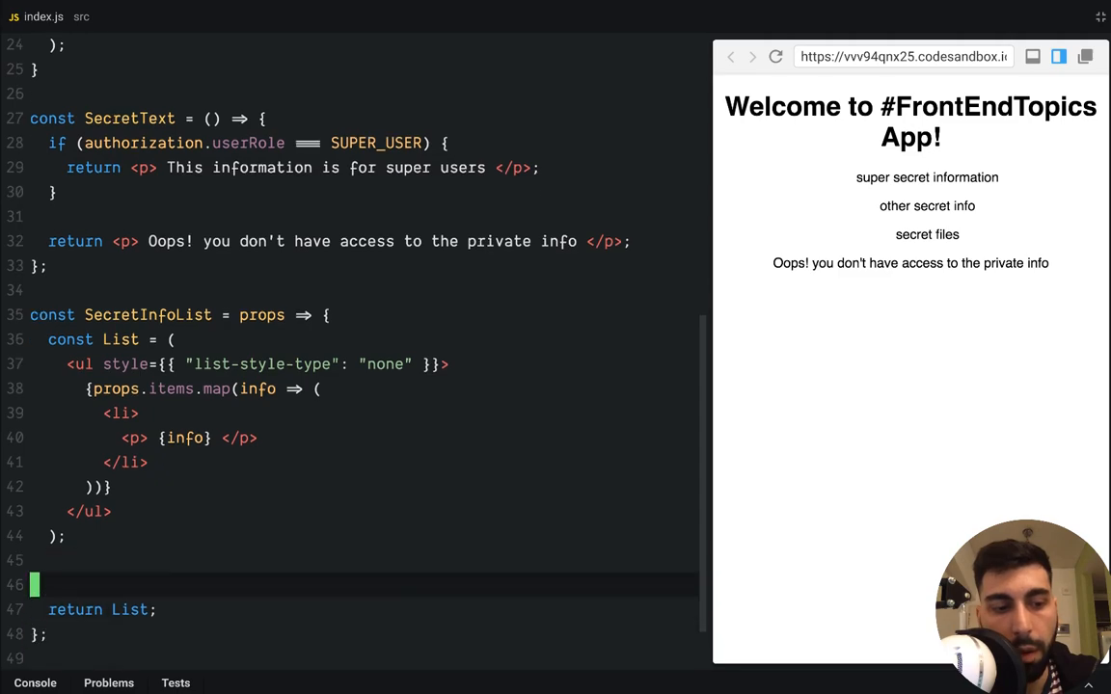
text(if (authorization.userRole === SUPER_USER) {)
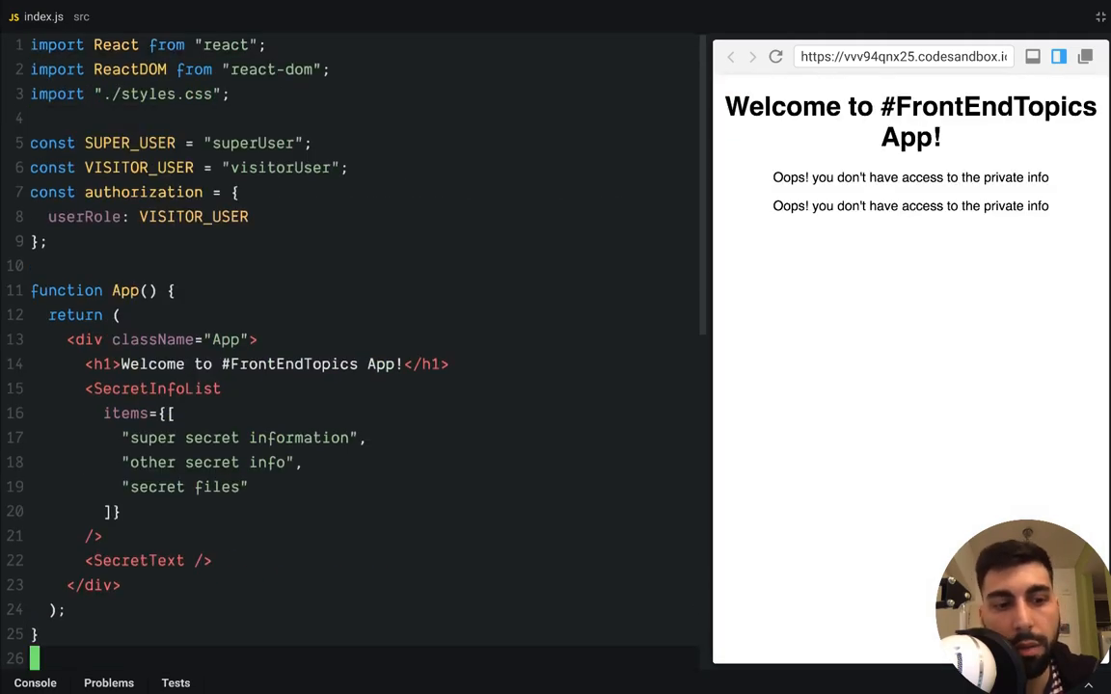
- Test by setting userRole to SUPER_USER, then back to VISITOR_USER
scroll(down, 3)
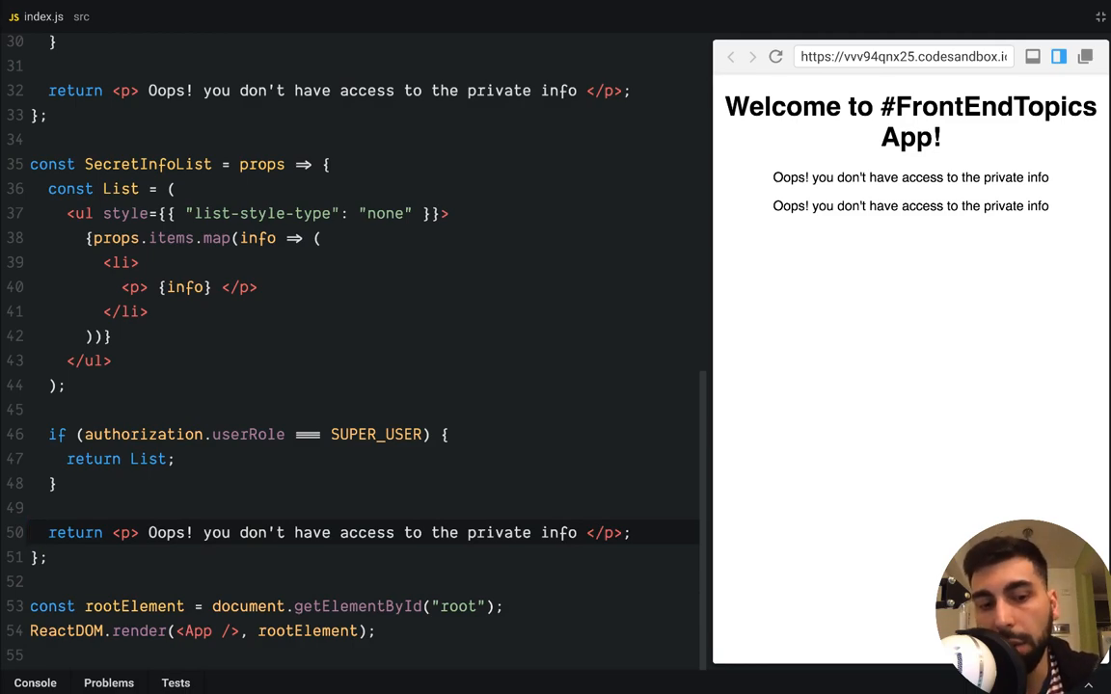
scroll(up, 3)
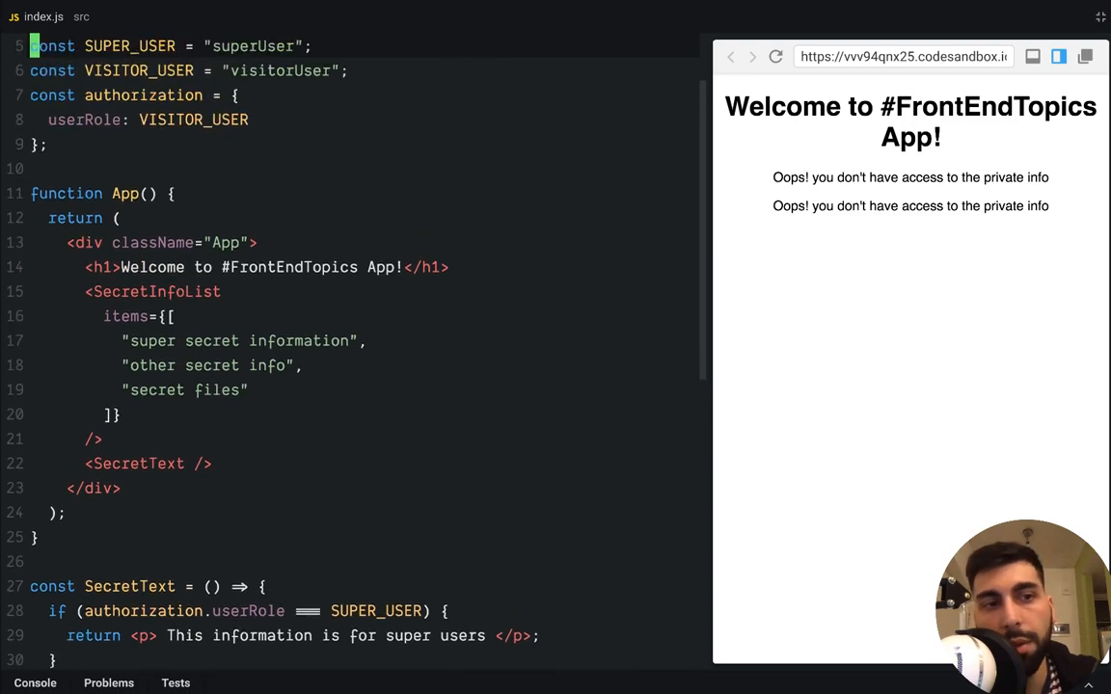
key(Backspace)
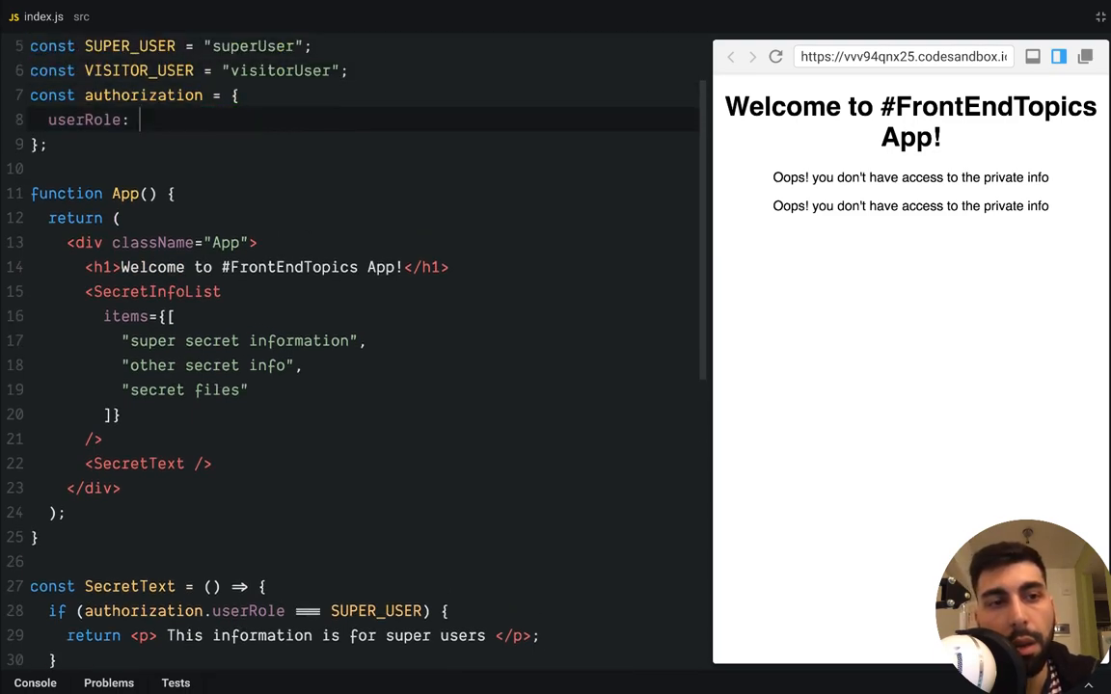
text(SUPER_USER)
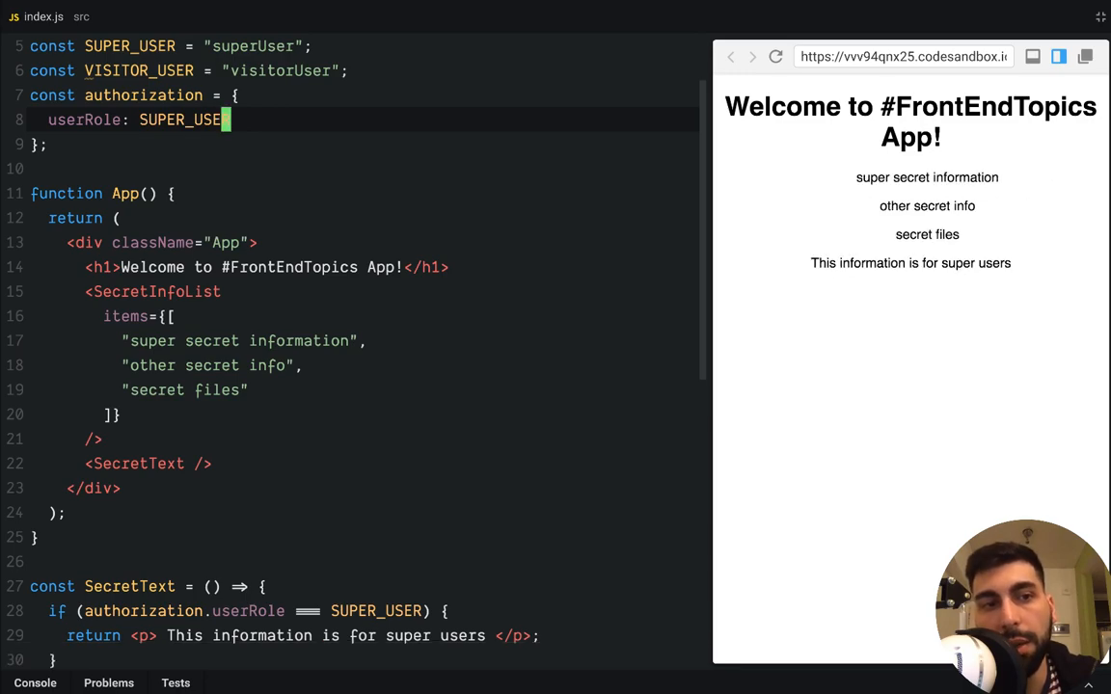
text(VISITO)
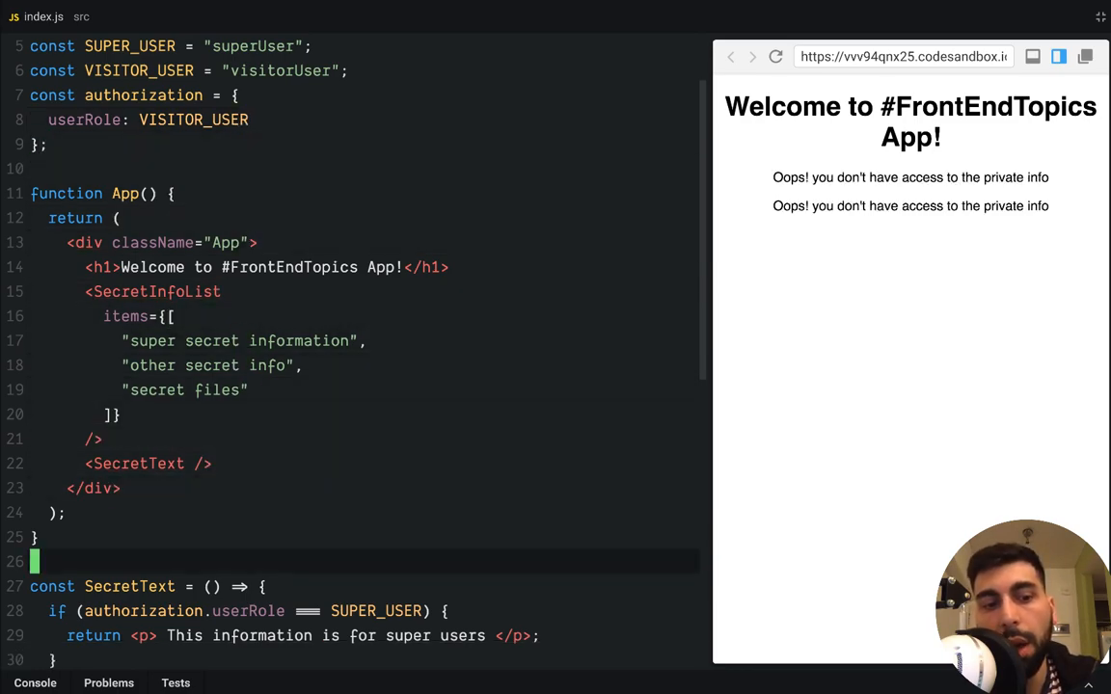
- Review SecretText and SecretInfoList, then start a const declaration on a new line above SecretText
scroll(up, 3)
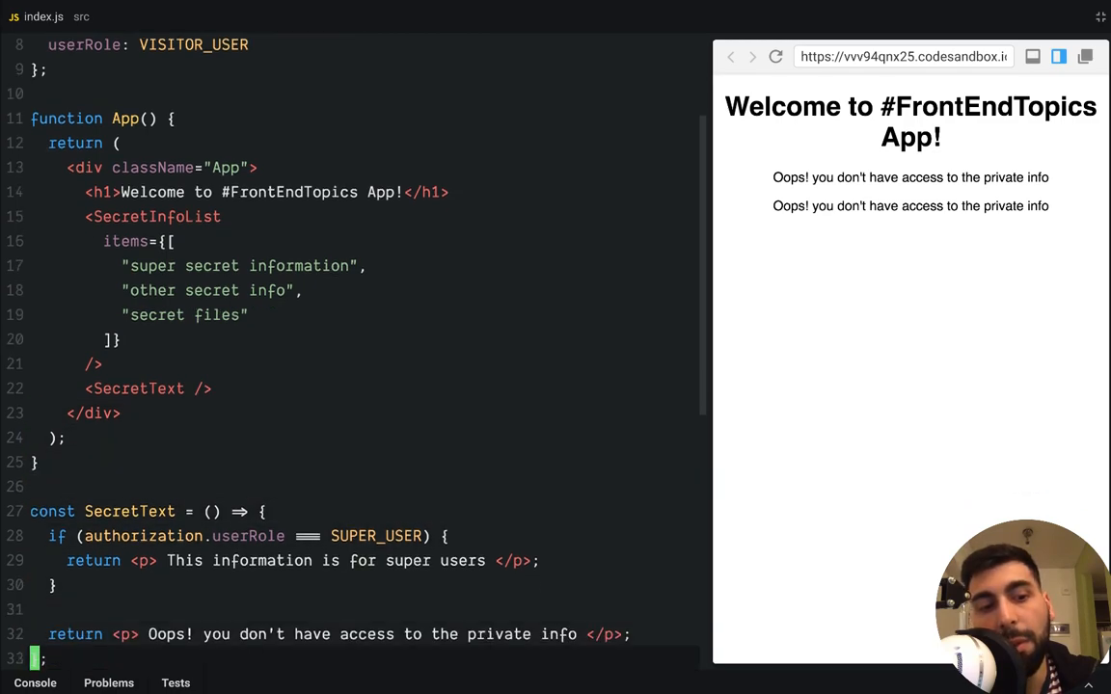
scroll(down, 3)
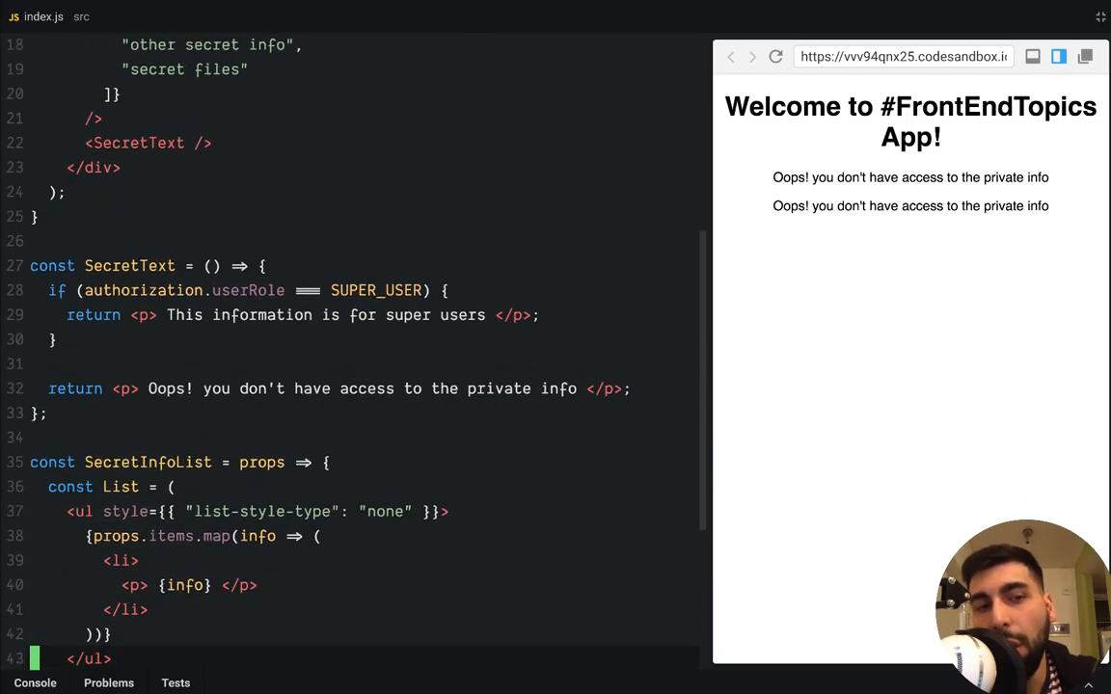
scroll(down, 3)
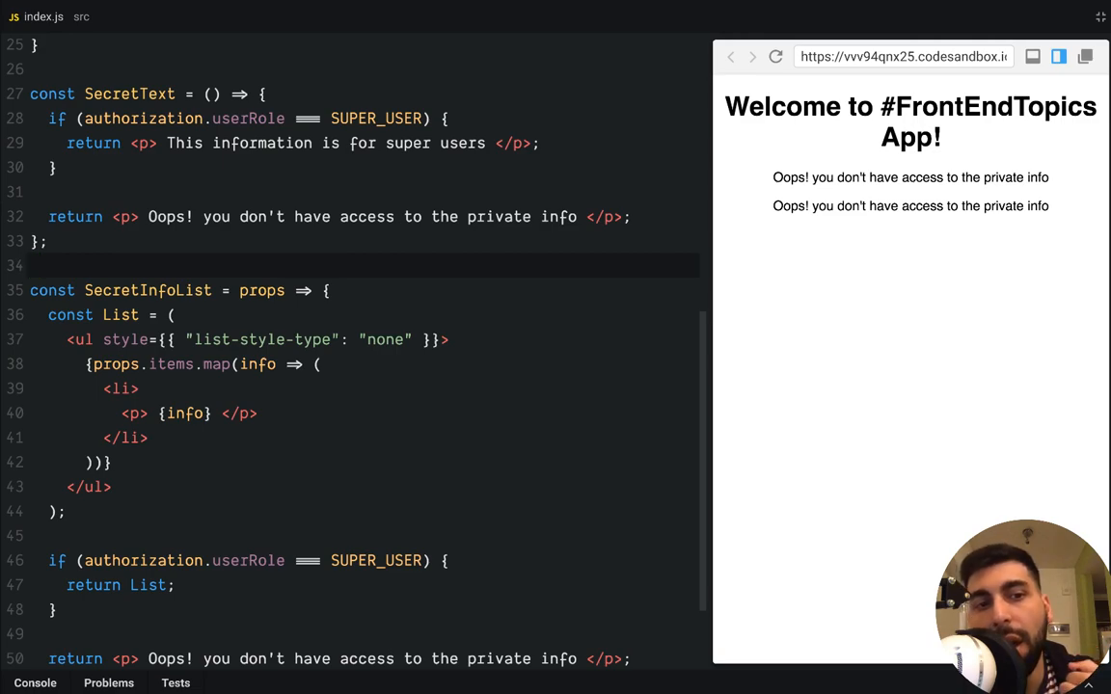
click(31, 266)
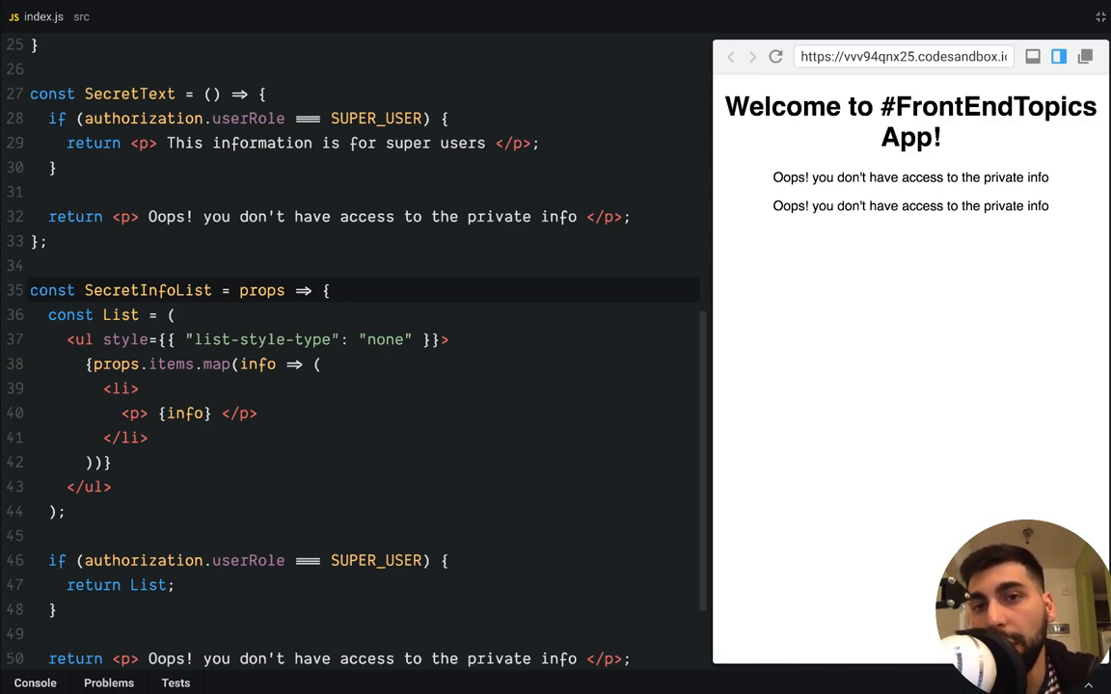
click(30, 289)
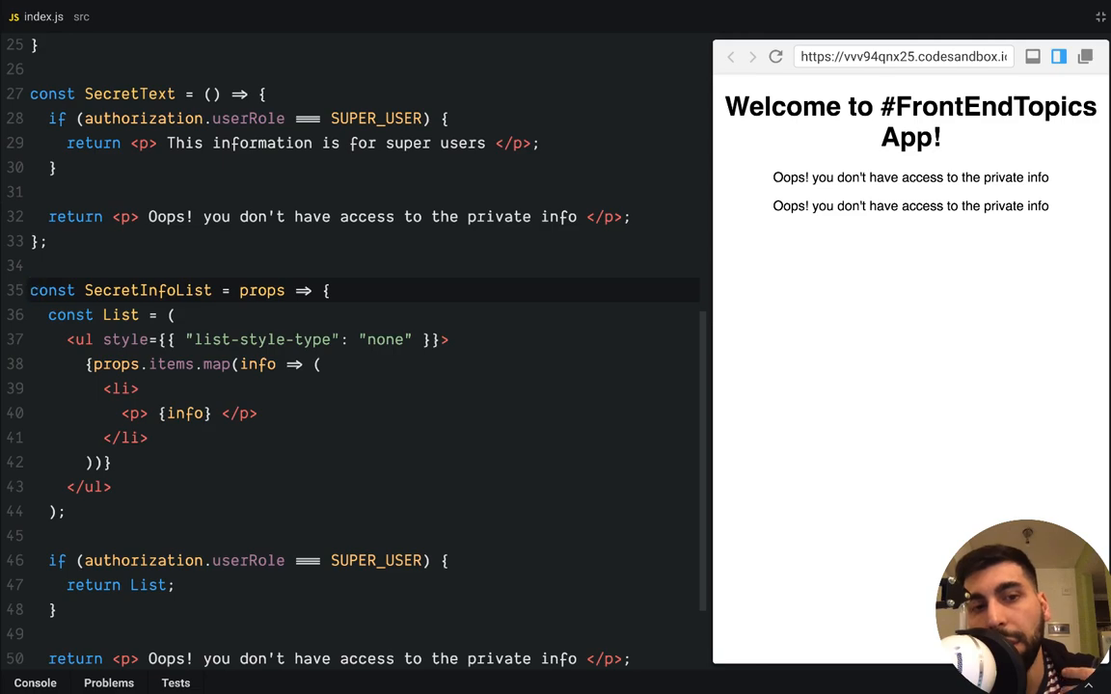
click(43, 239)
text(const)
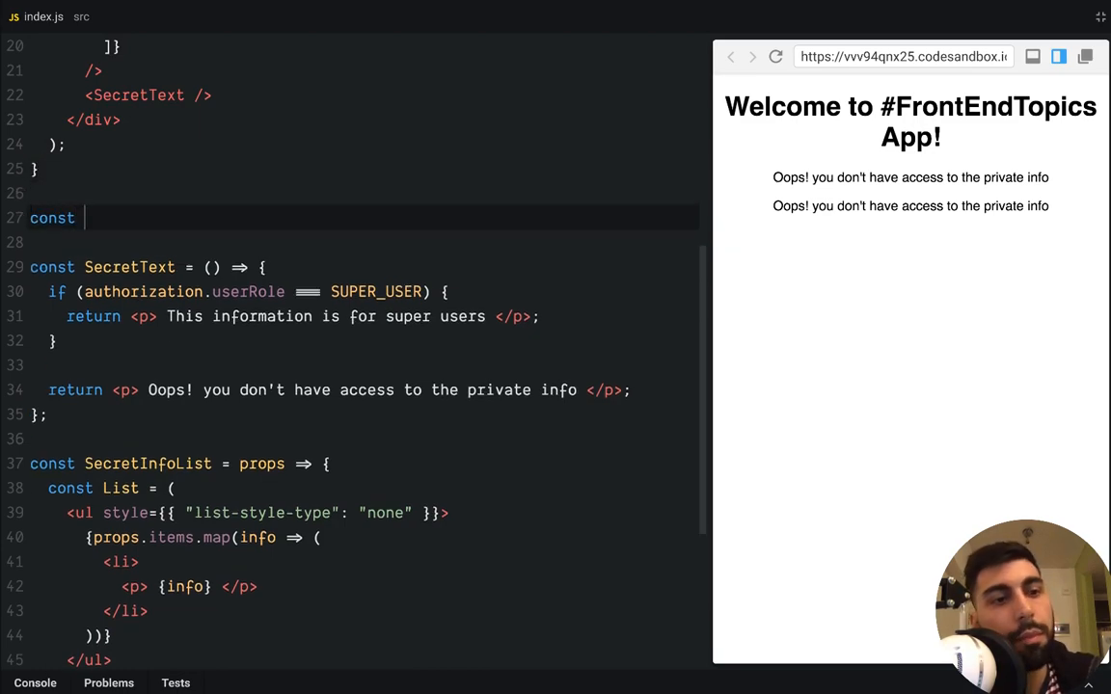
- Define const AuthorizationHOC = WrappedComponent => returning WrappedComponent for super users, else the Oops paragraph
text(At)
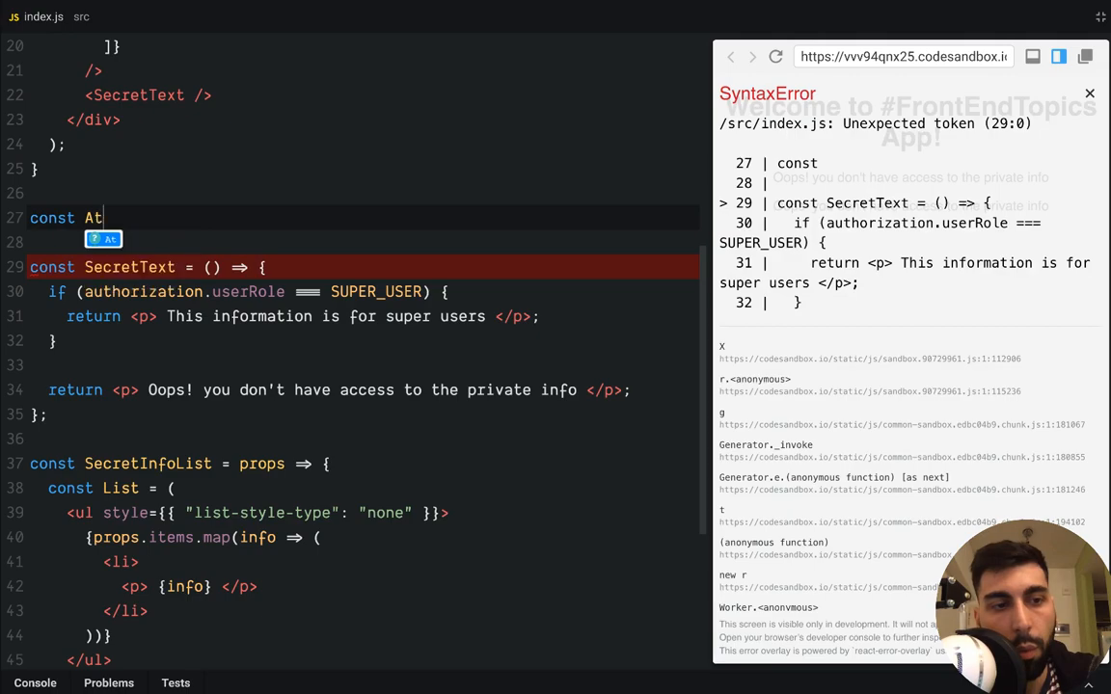
text(uthorizationHOC =)
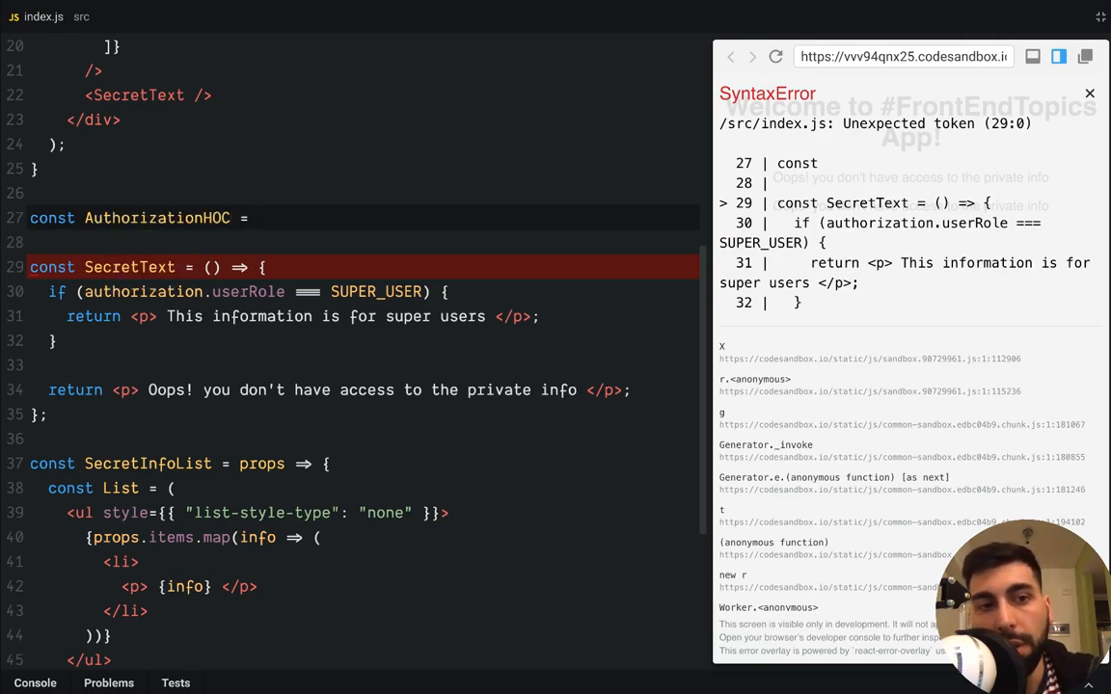
text(WrappedComponent => {)
click(349, 243)
text(if (authorization.userRole === SUPER_USER) {)
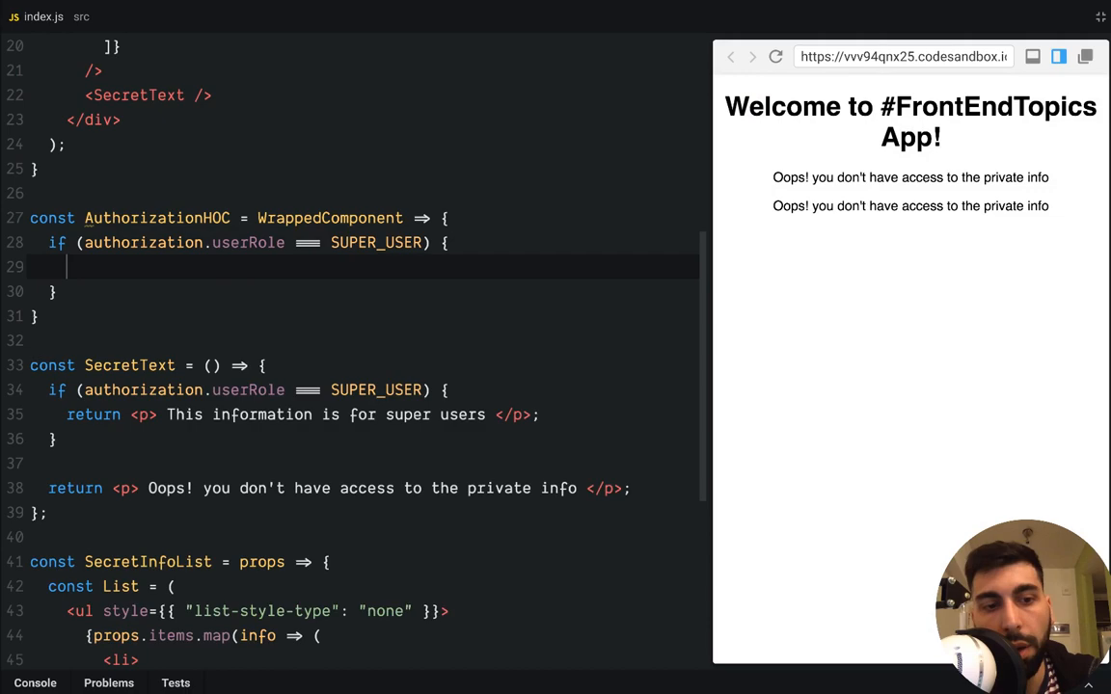
text(return WrappedComponent;)
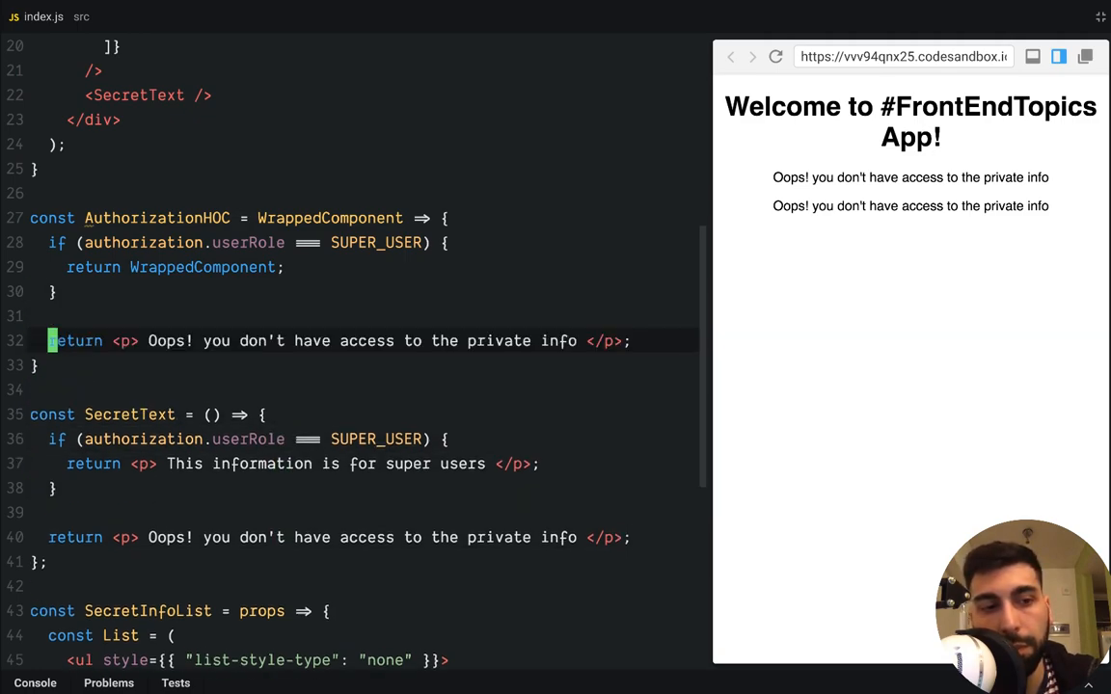
scroll(up, 3)
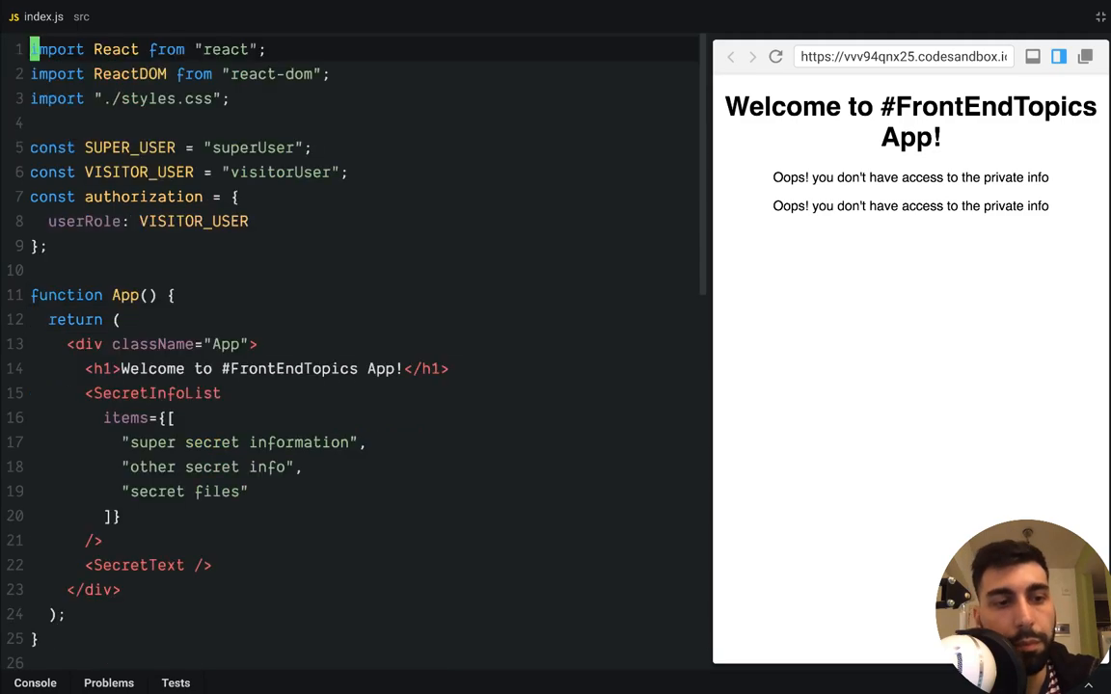
- Make SecretText return AuthorizationHOC(<p> This information is for super users </p>)
scroll(down, 3)
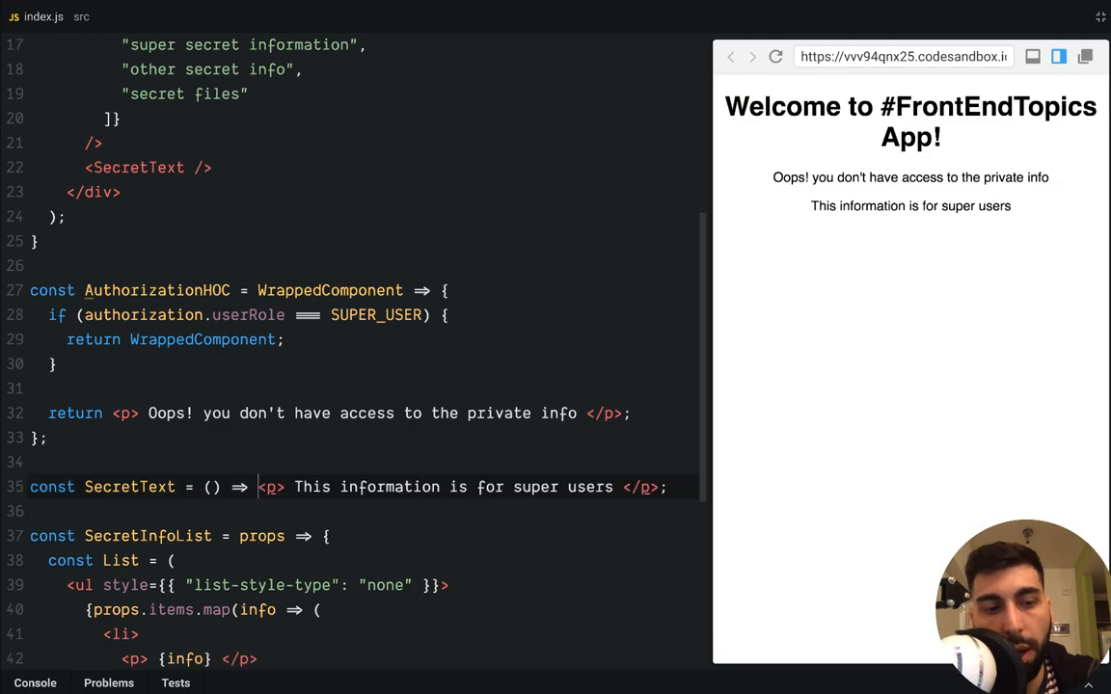
text(Au)
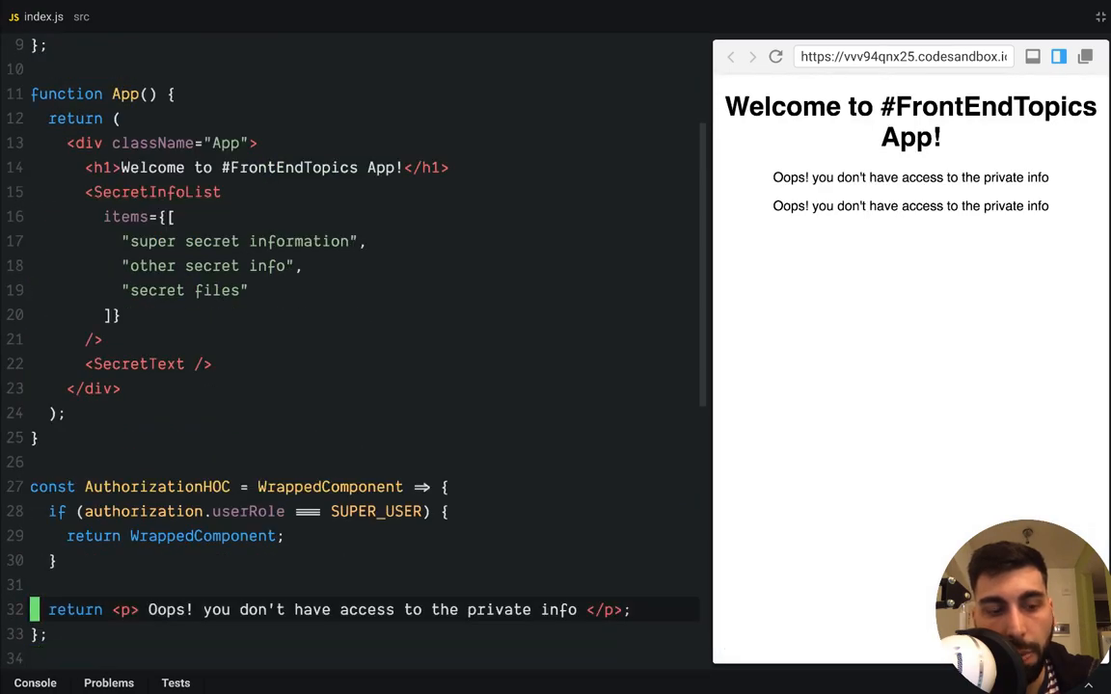
scroll(down, 3)
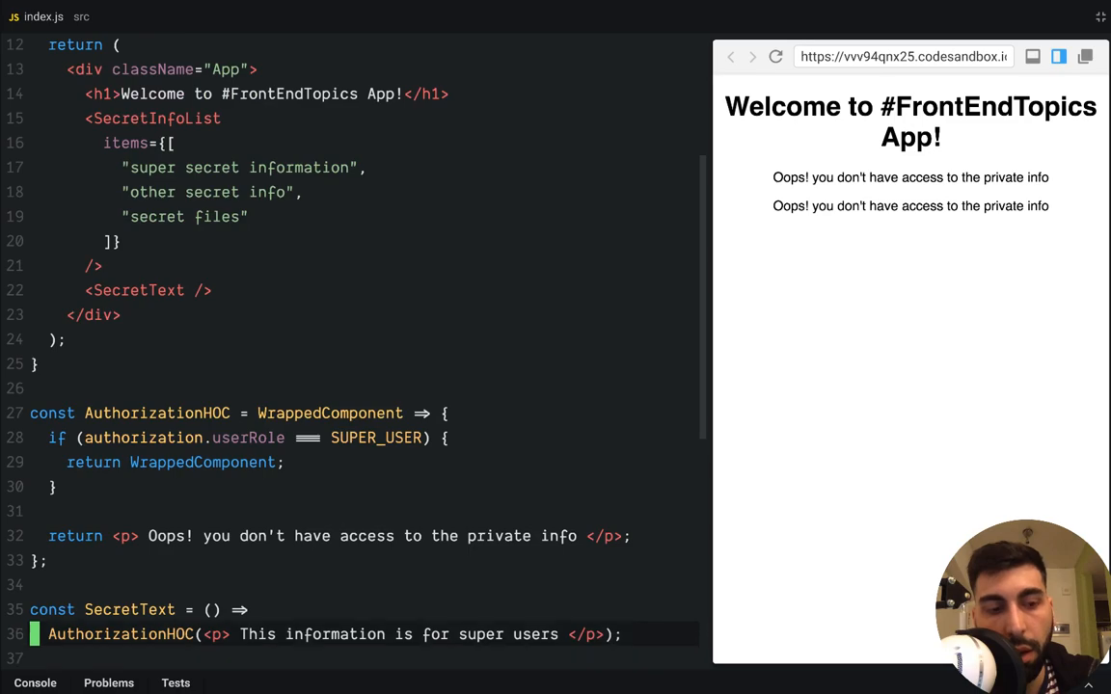
scroll(down, 3)
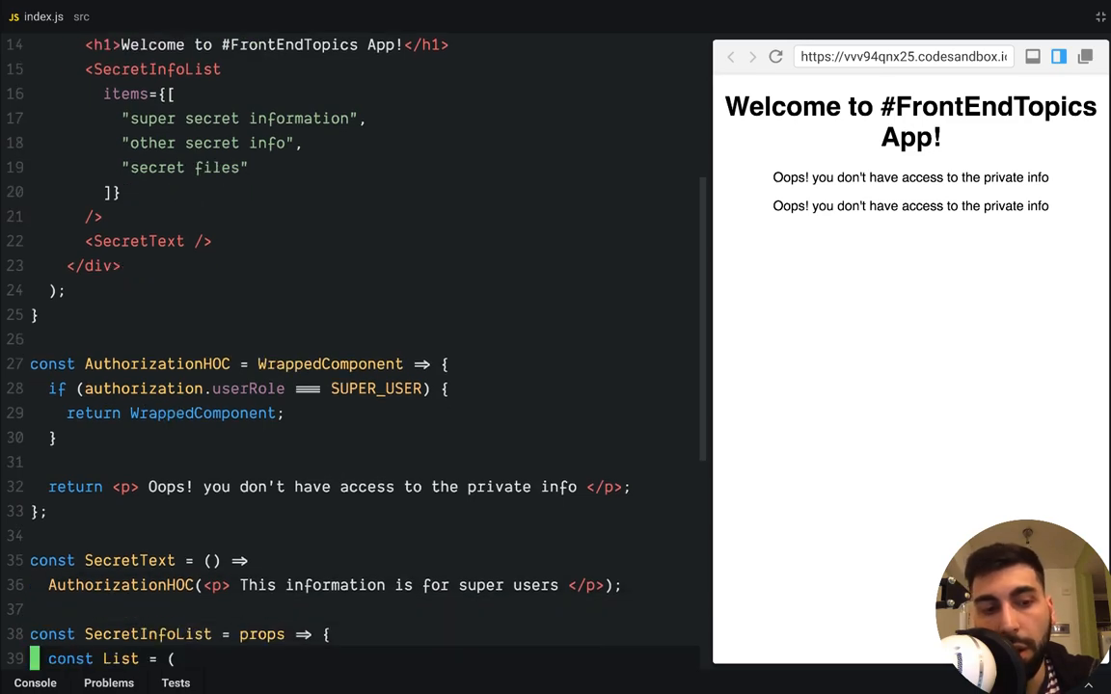
scroll(down, 3)
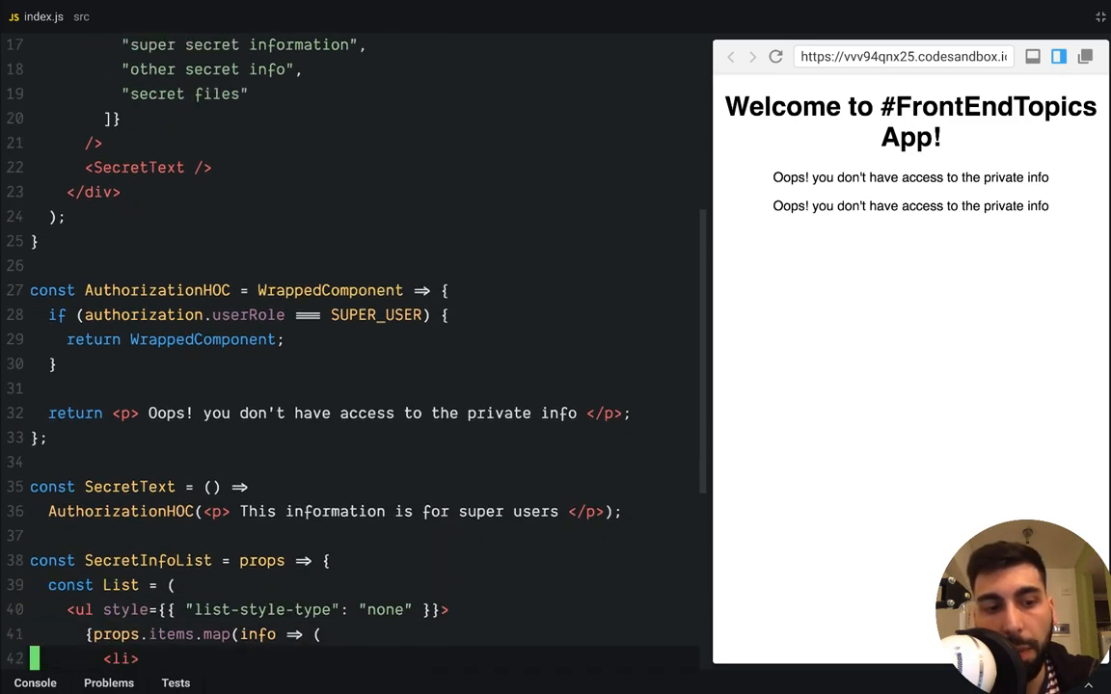
scroll(down, 3)
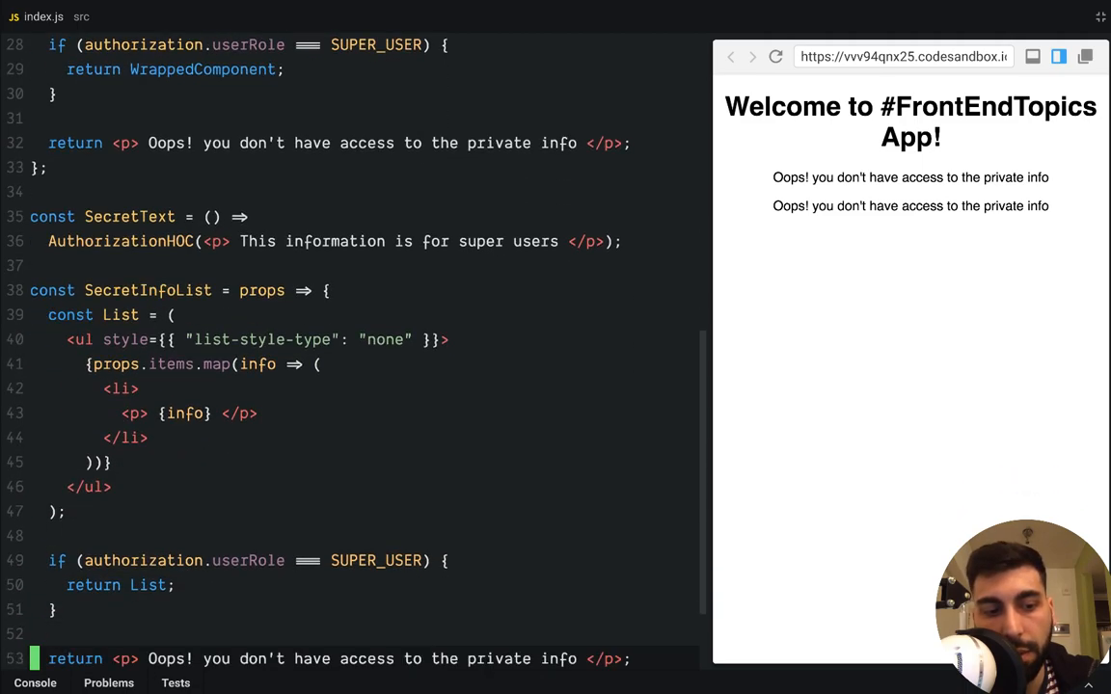
- Replace SecretInfoList's role check with return AuthorizationHOC(List) and fix the syntax error
scroll(down, 3)
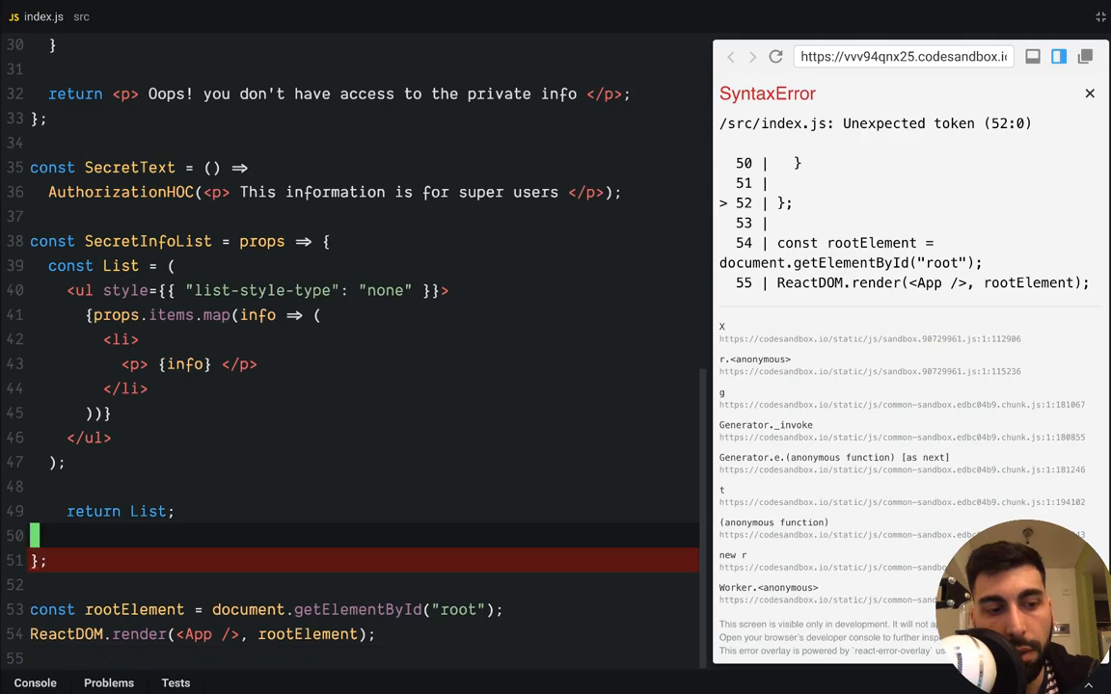
click(1090, 93)
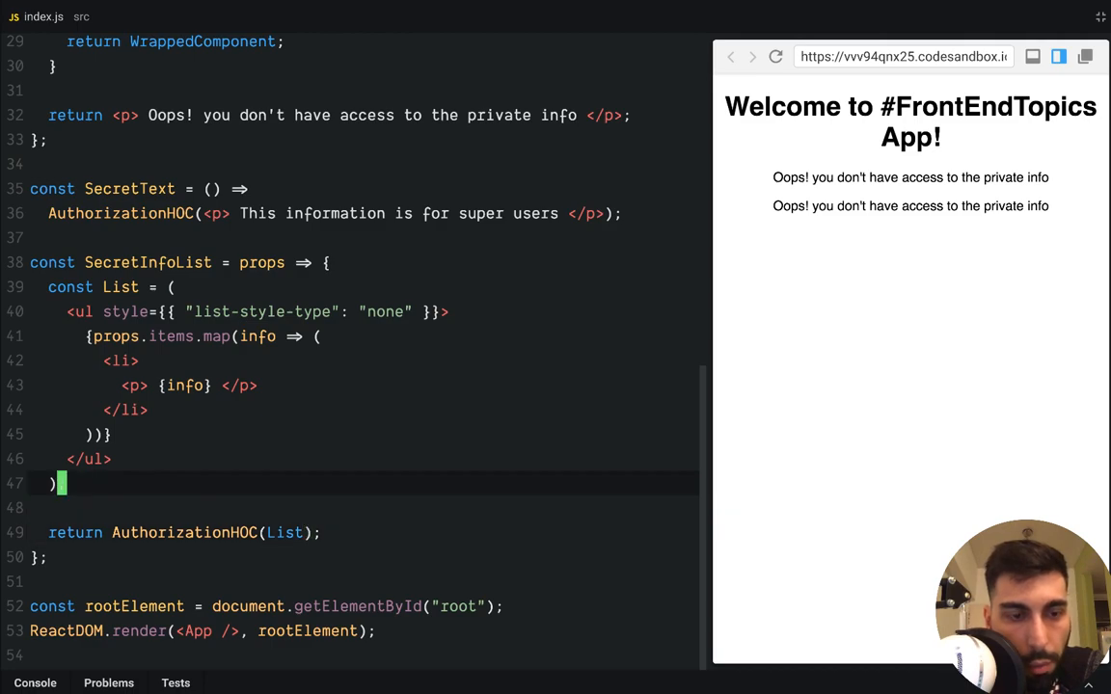
click(247, 386)
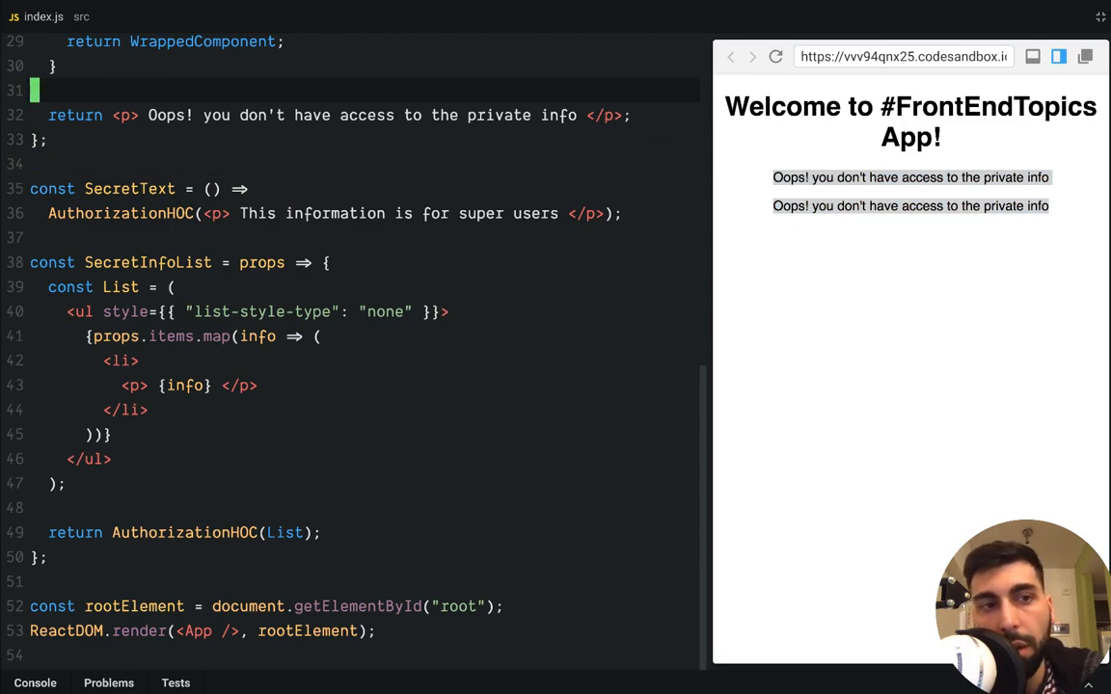
- Change userRole to SUPER_USER so the preview shows the secret list and super-users sentence
scroll(up, 3)
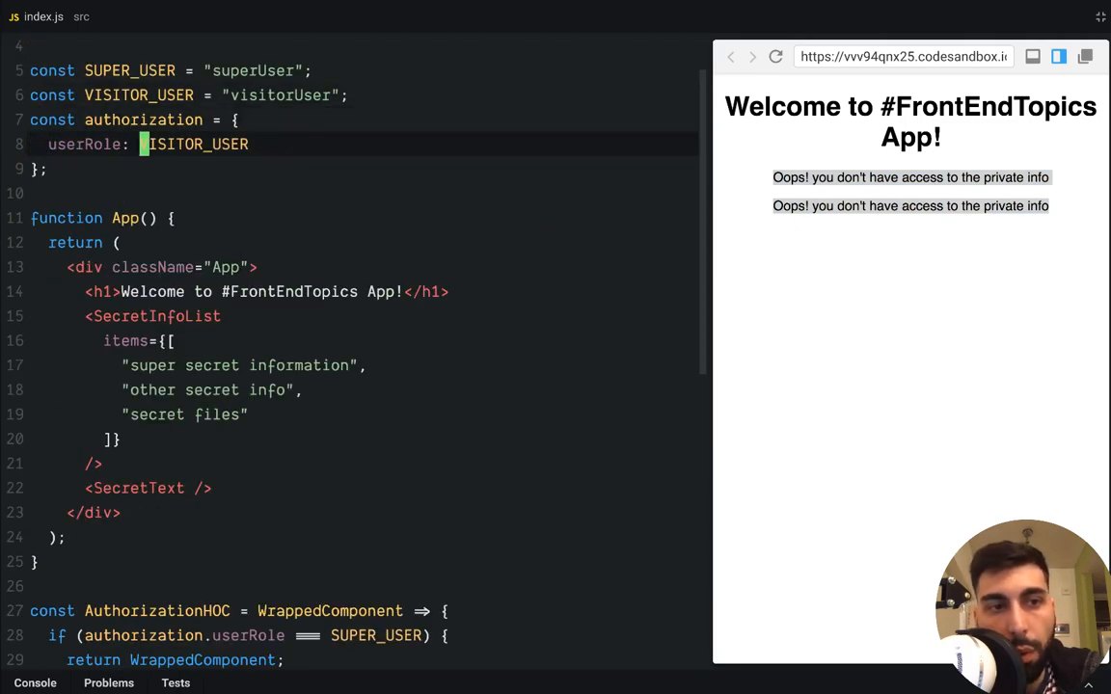
text(SP)
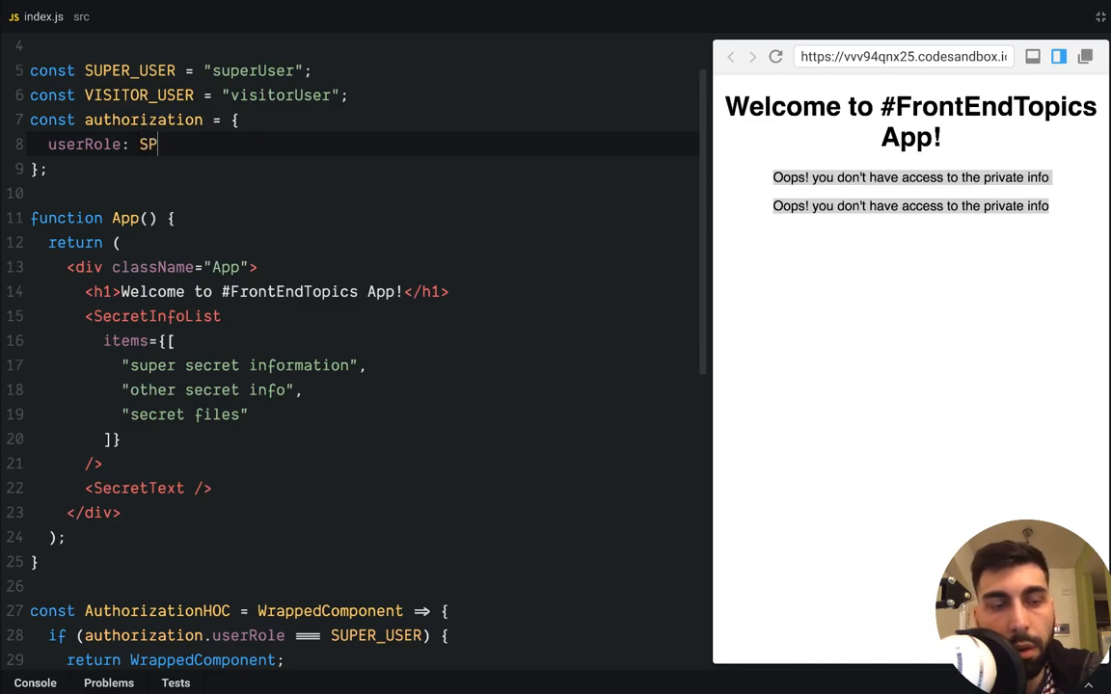
text(UPER_USER)
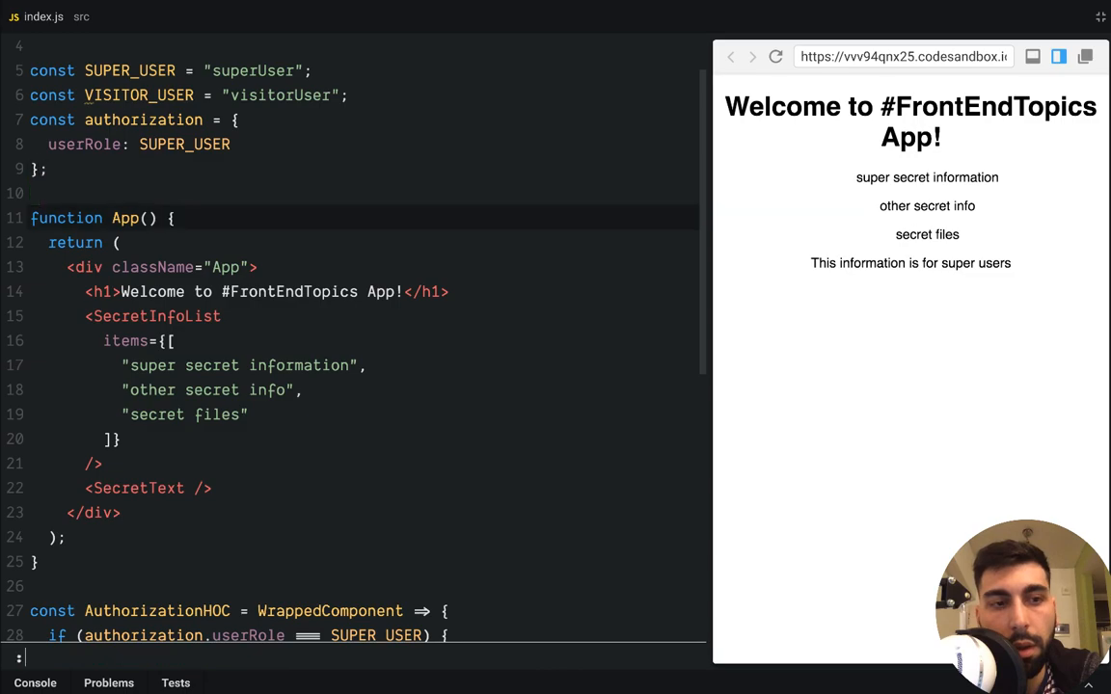
click(227, 389)
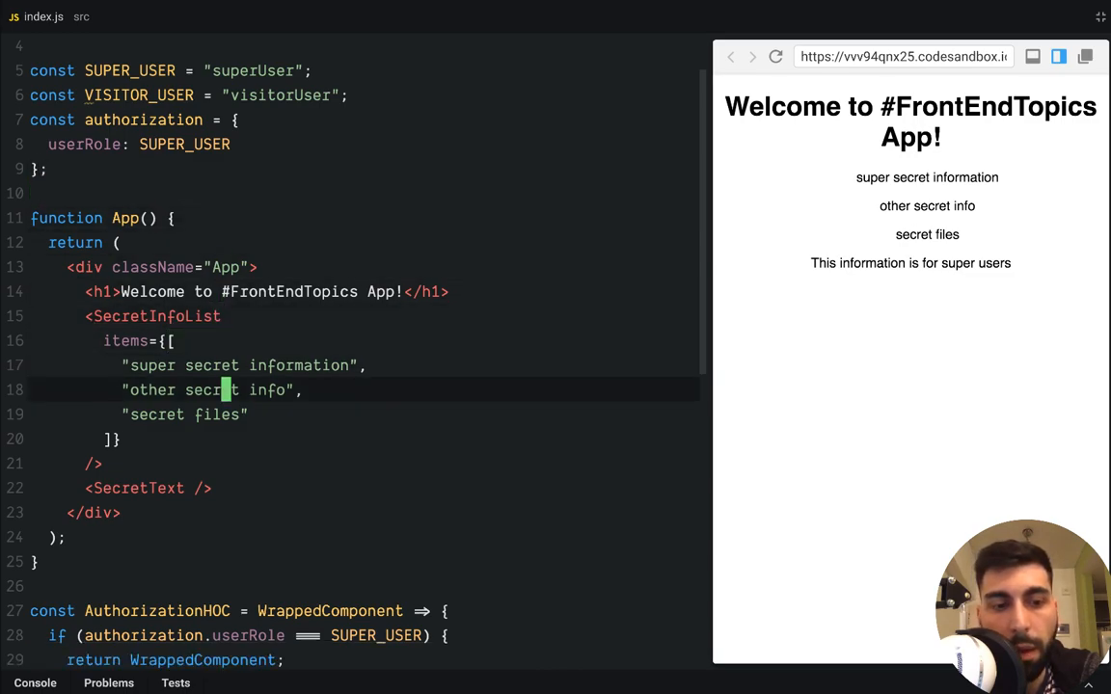
scroll(down, 3)
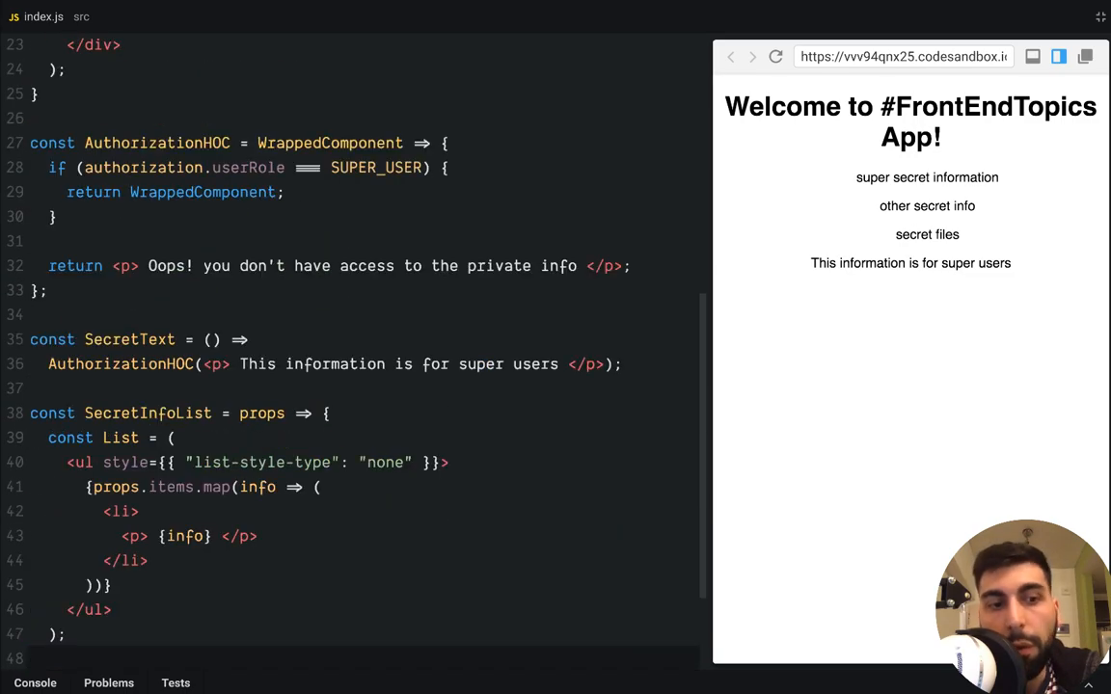
scroll(down, 3)
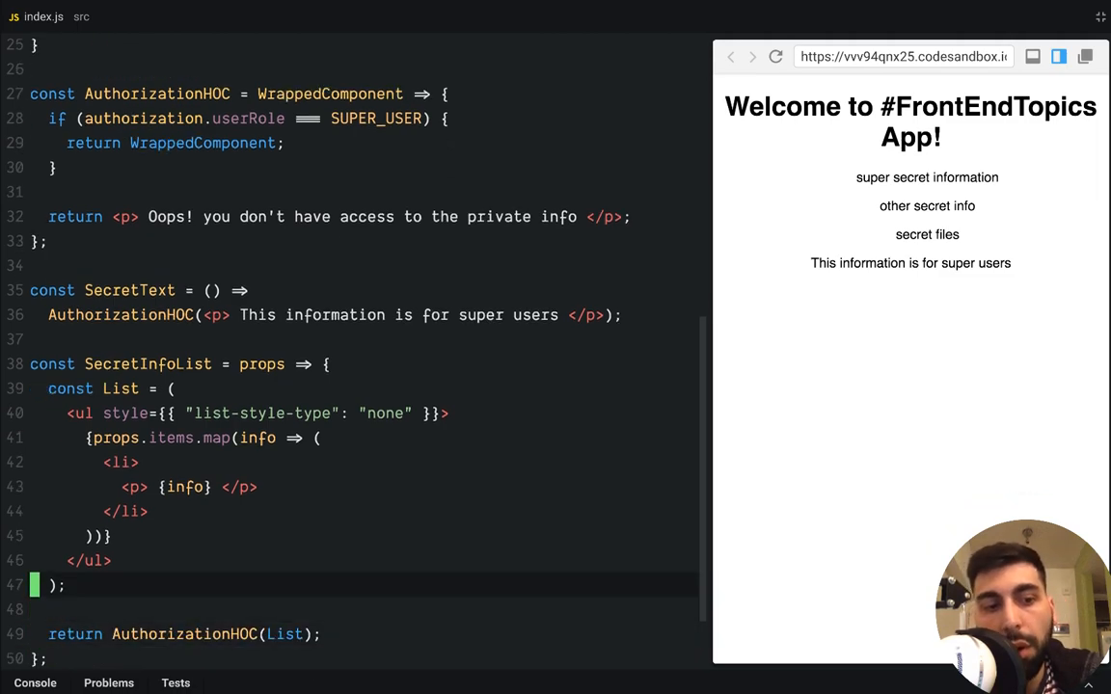
scroll(down, 3)
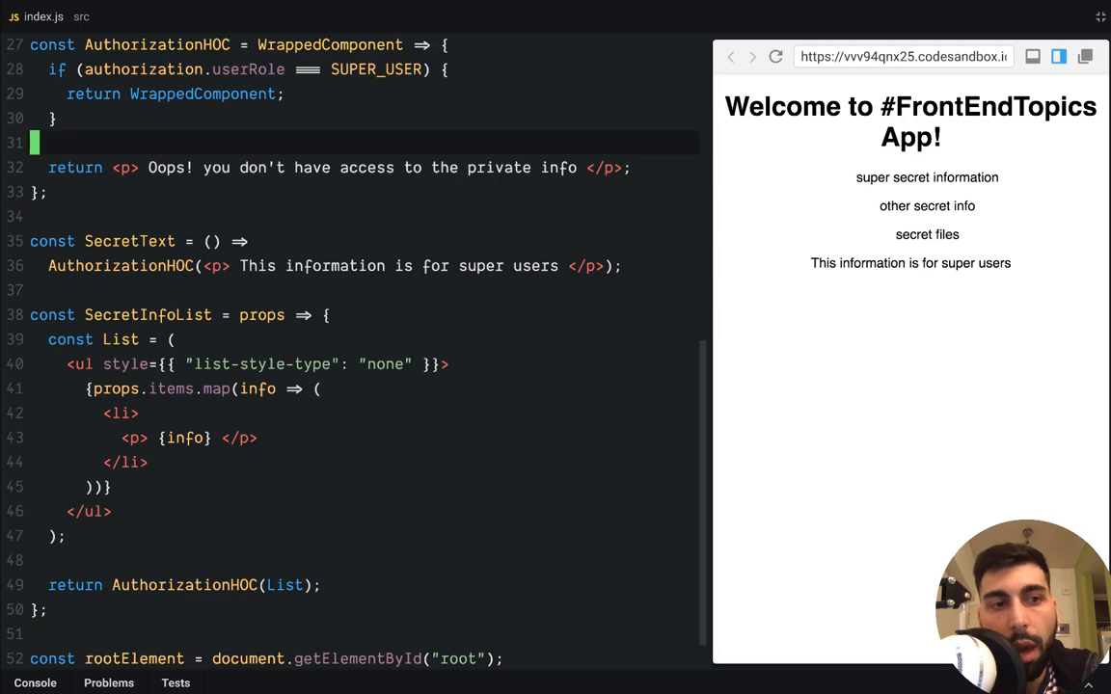
scroll(up, 3)
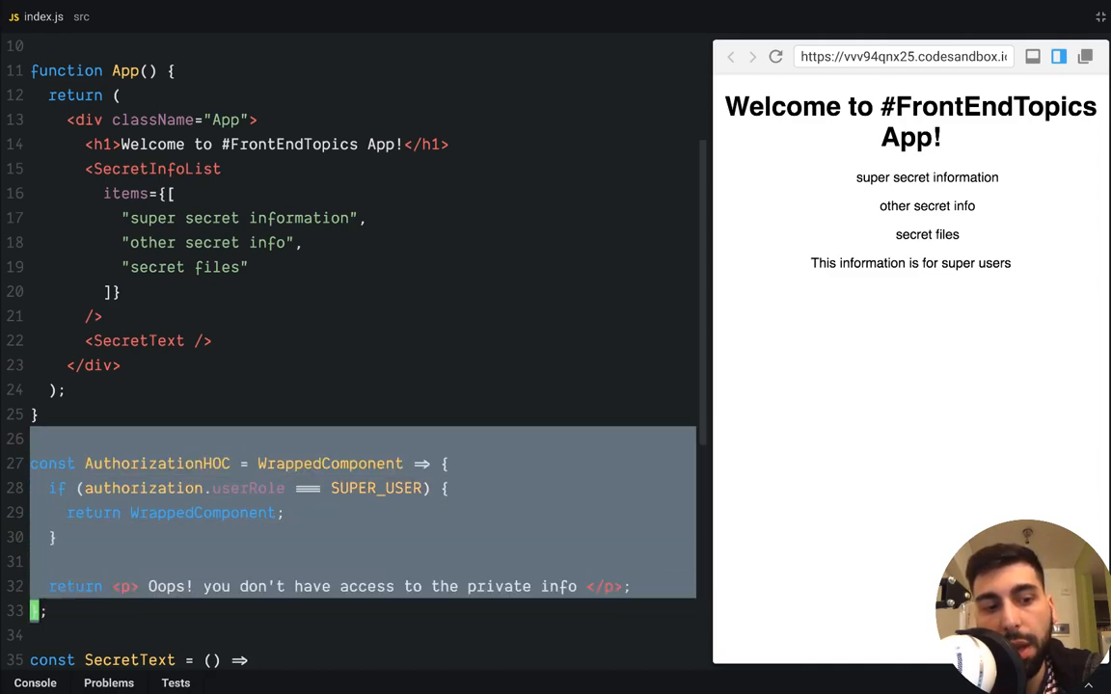
scroll(down, 3)
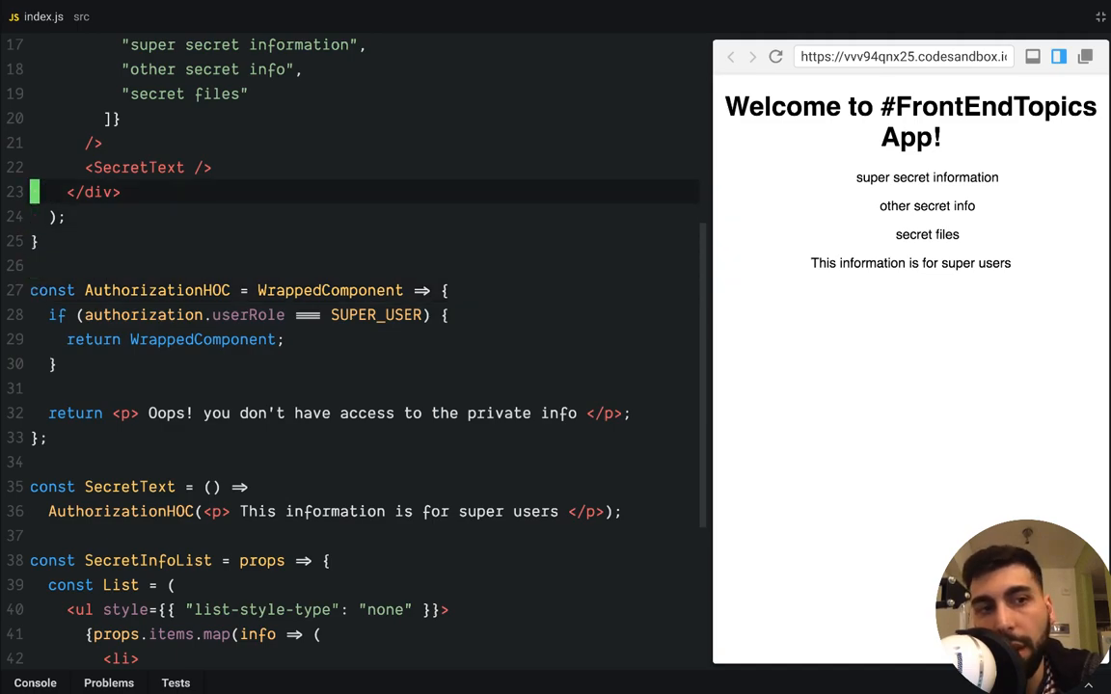
scroll(up, 3)
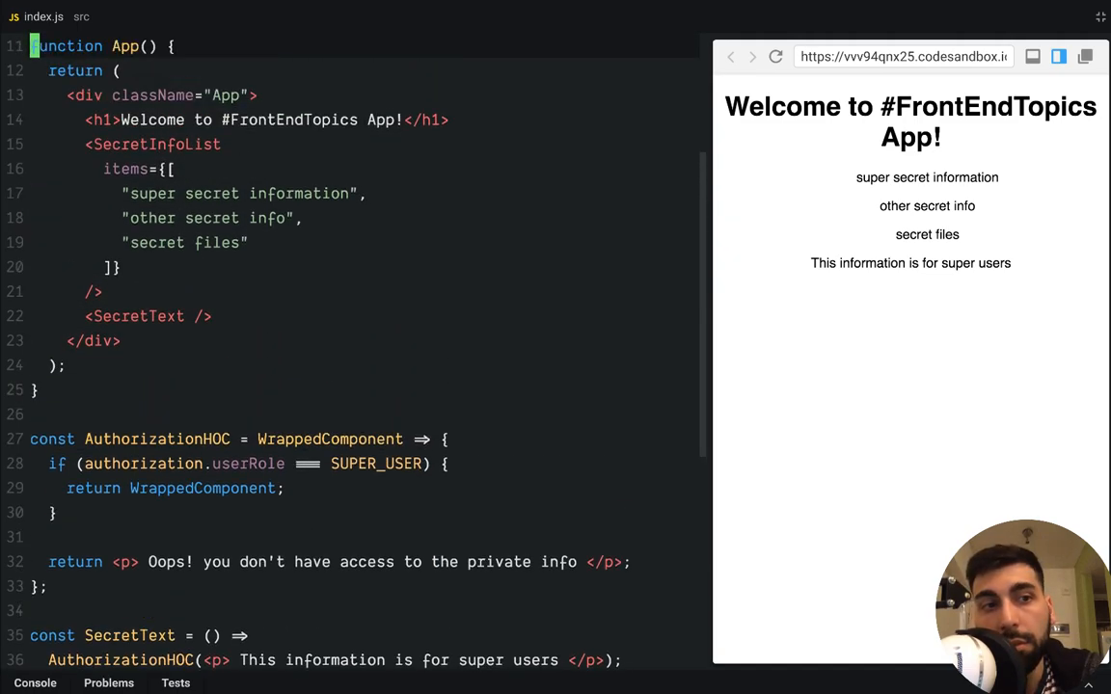
scroll(up, 3)
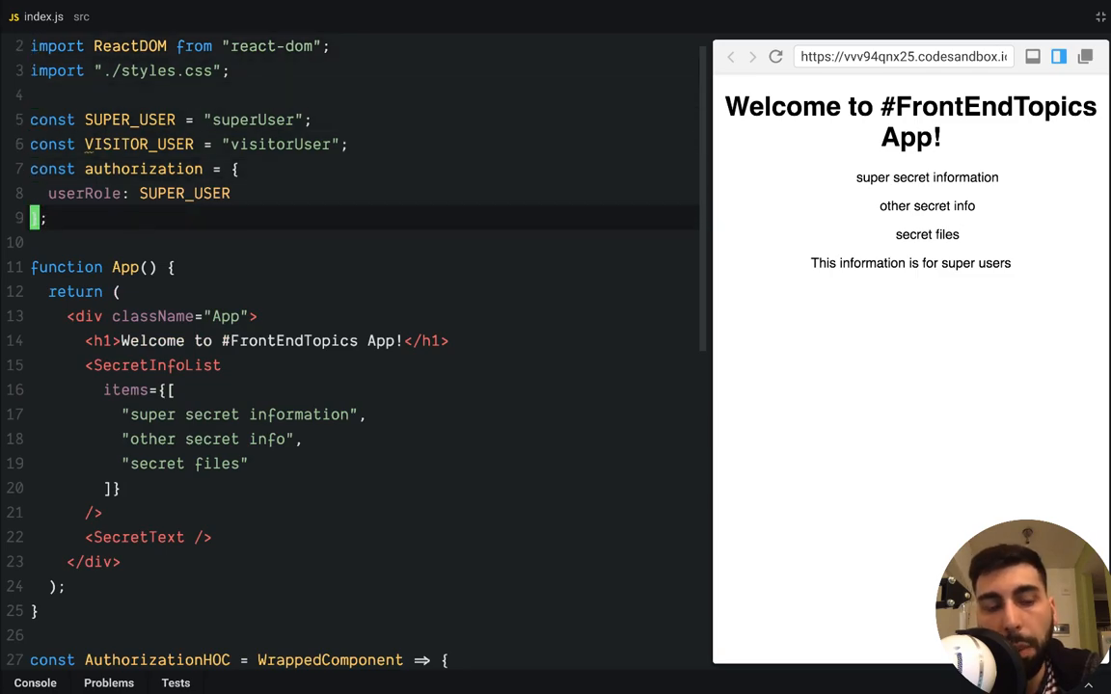
scroll(down, 3)
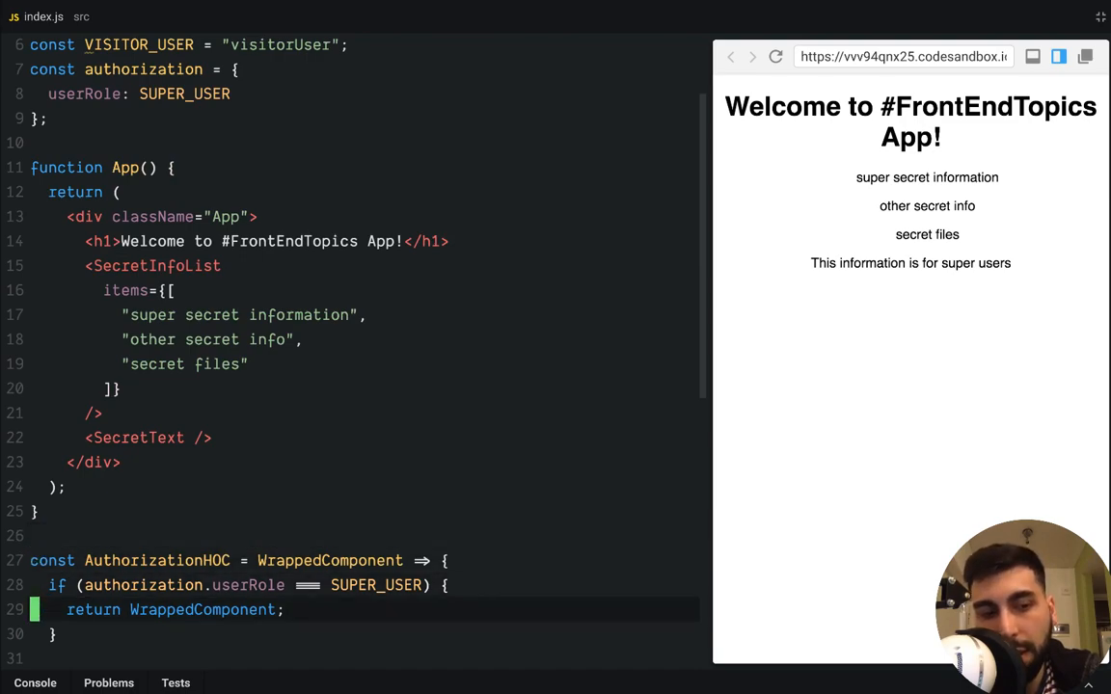
scroll(down, 3)
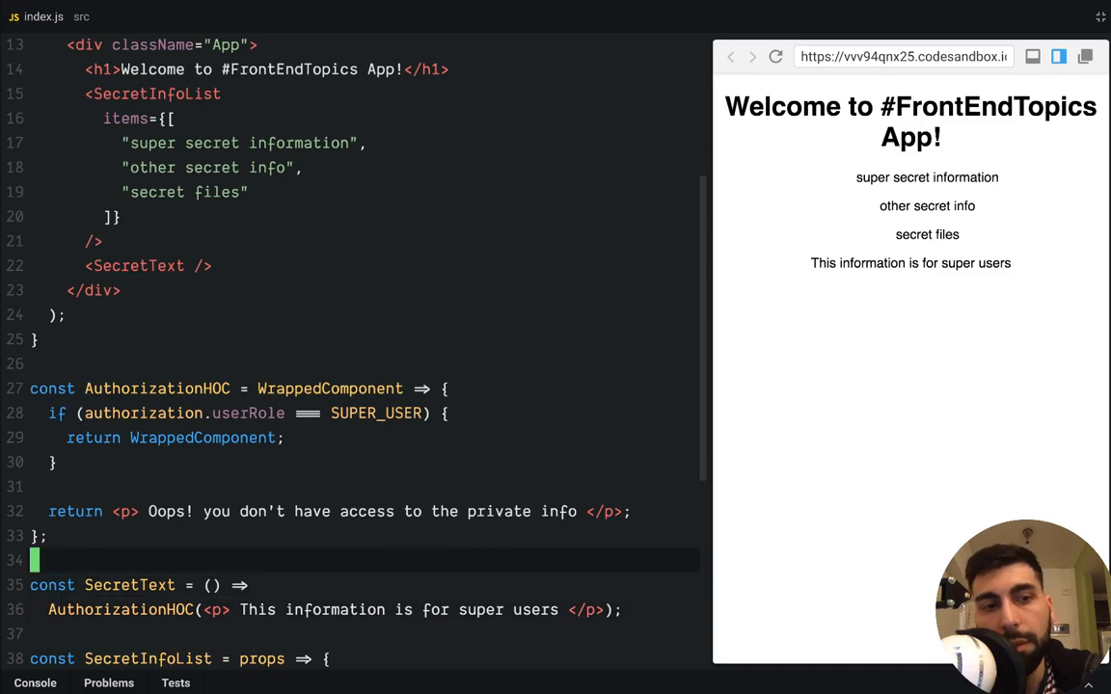
scroll(up, 3)
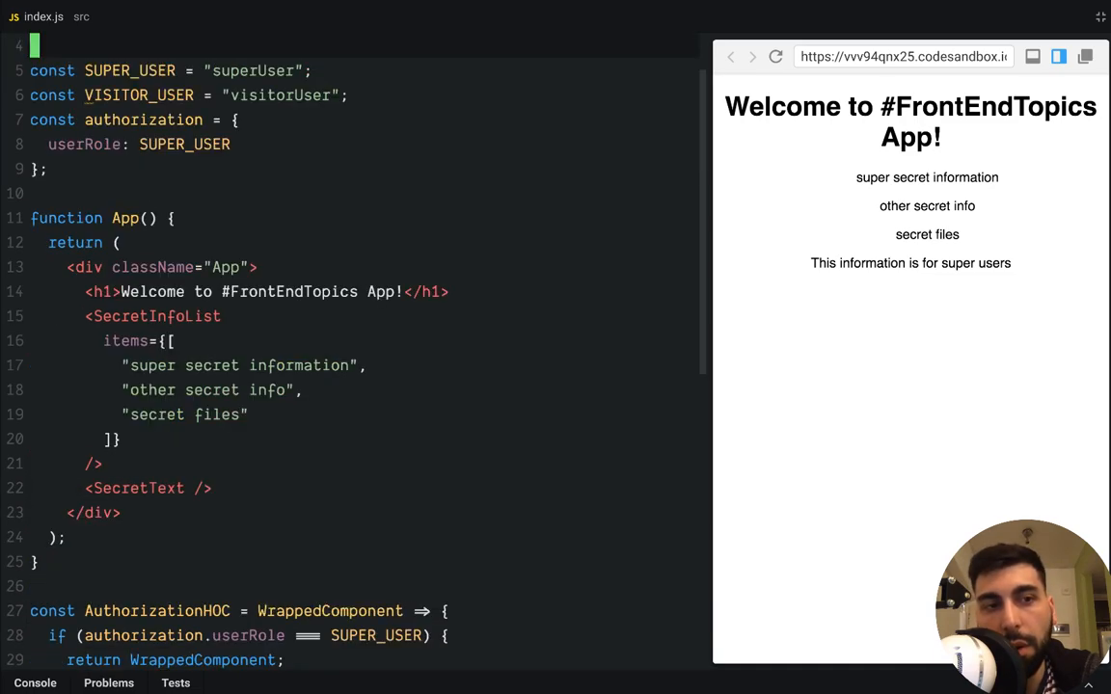
scroll(up, 3)
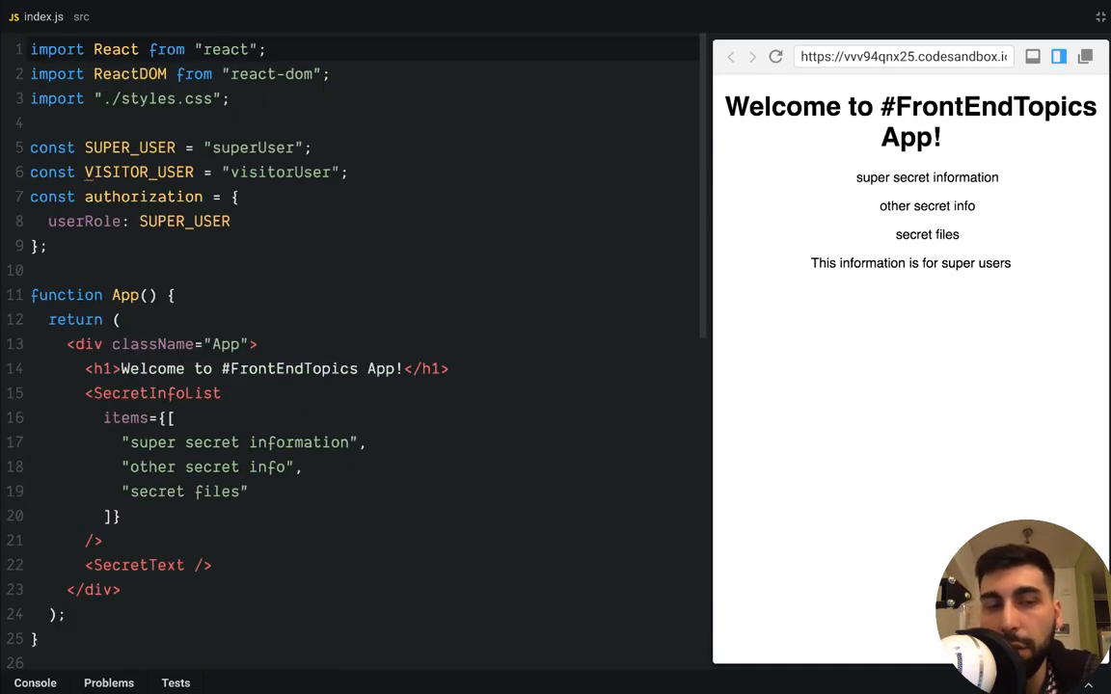